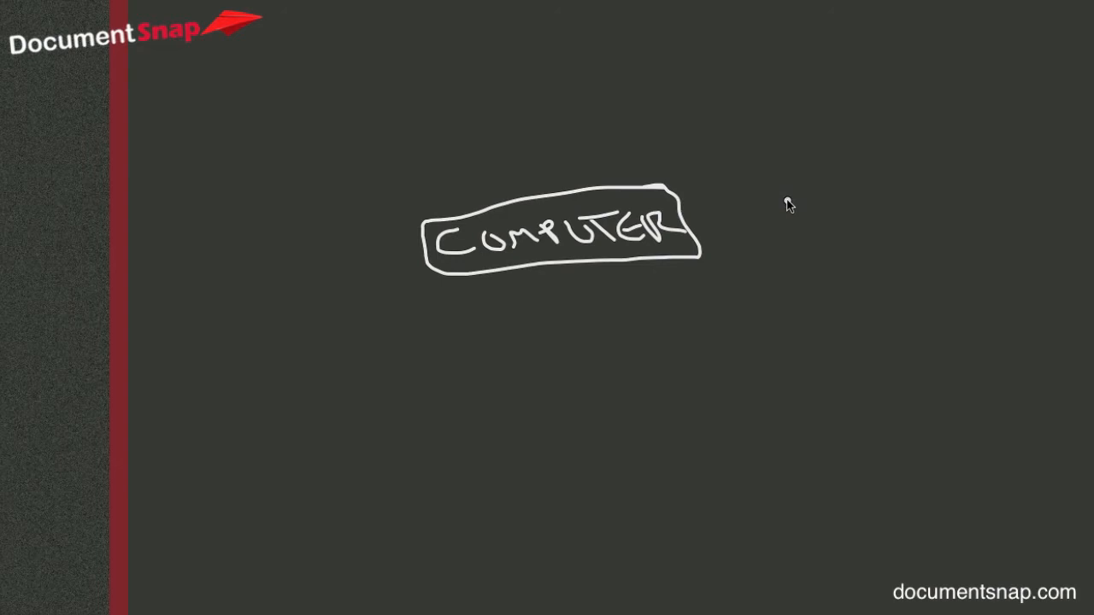
mouse_move(790, 209)
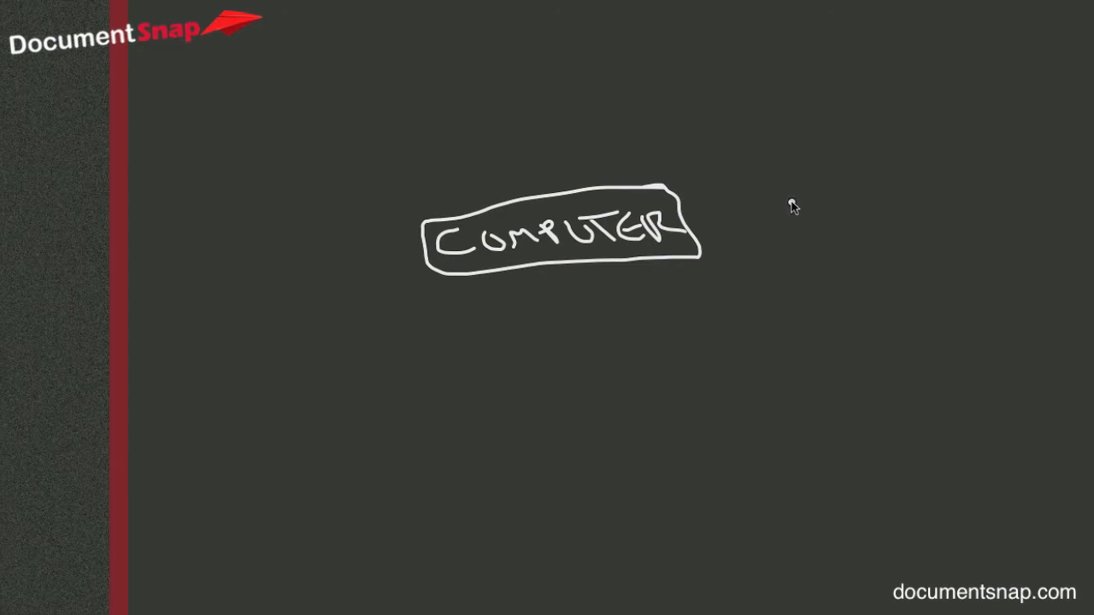
mouse_move(793, 202)
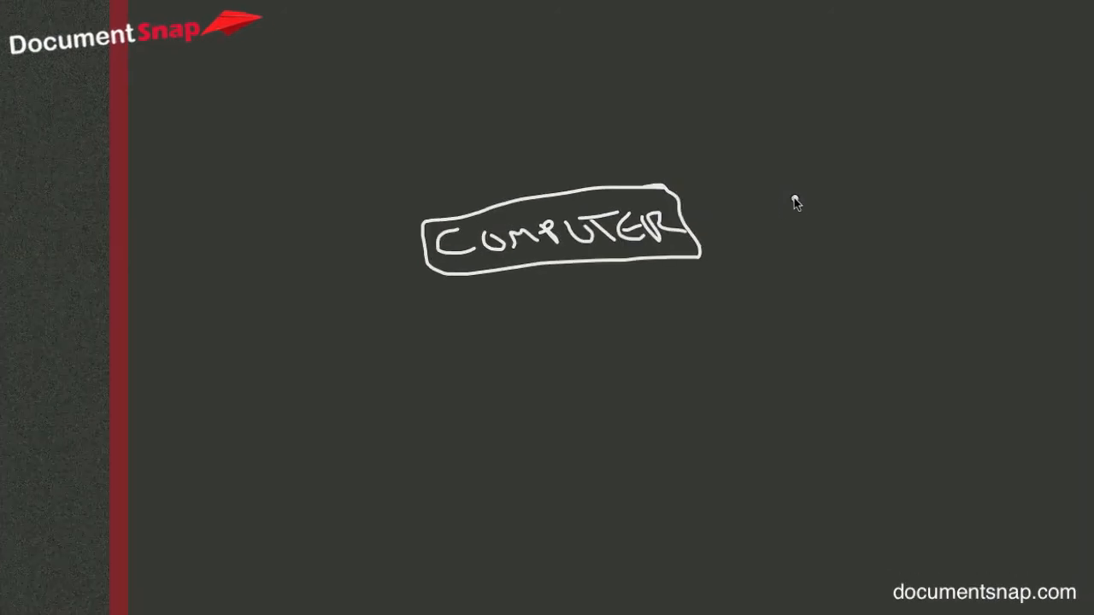
mouse_move(788, 200)
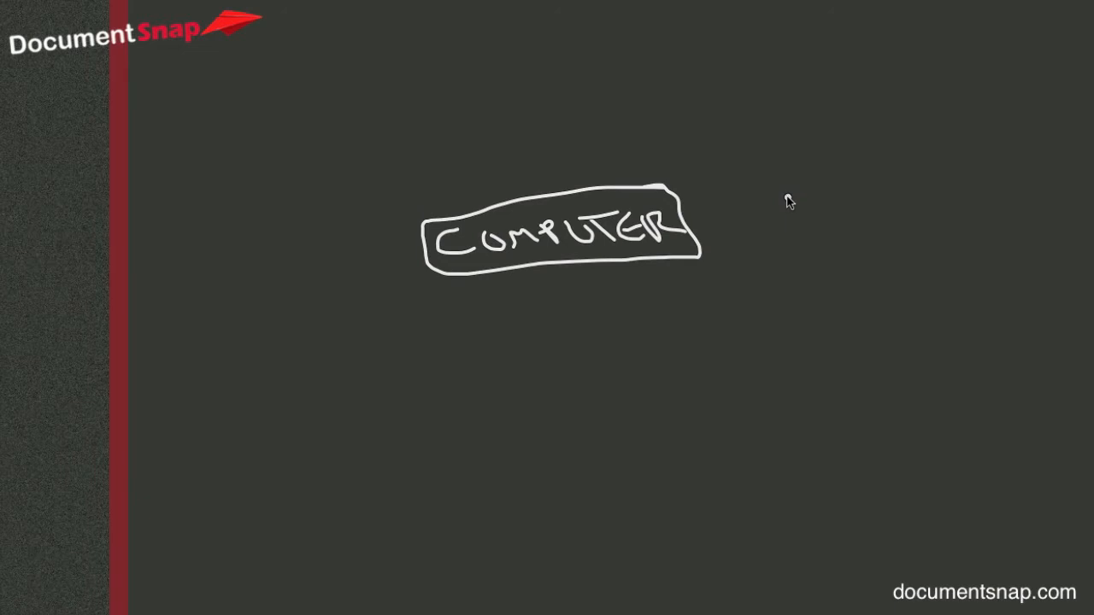
mouse_move(800, 212)
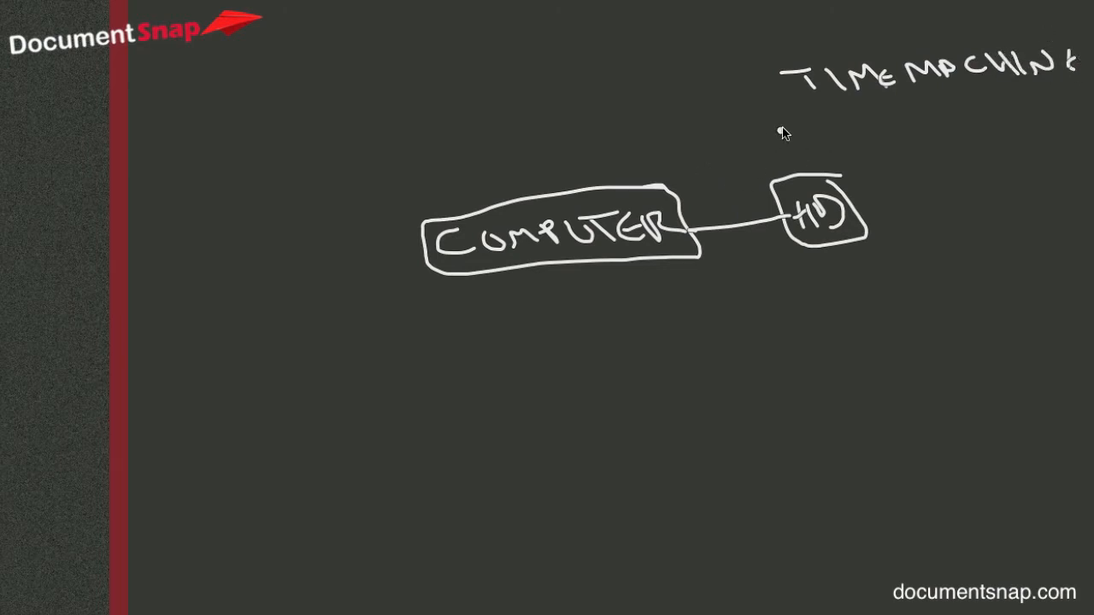
mouse_move(868, 134)
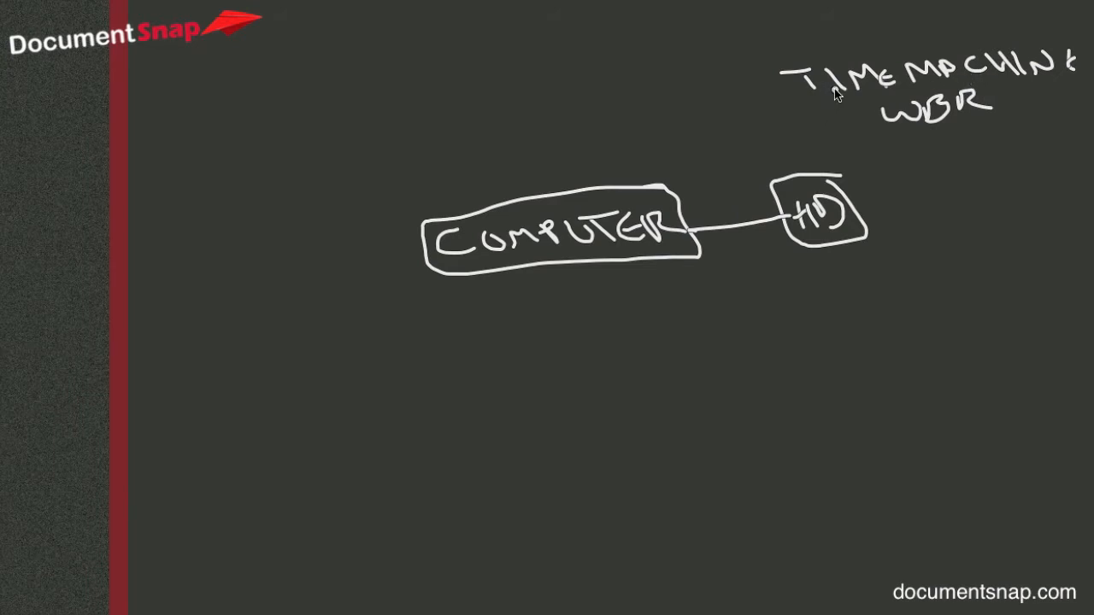
mouse_move(839, 85)
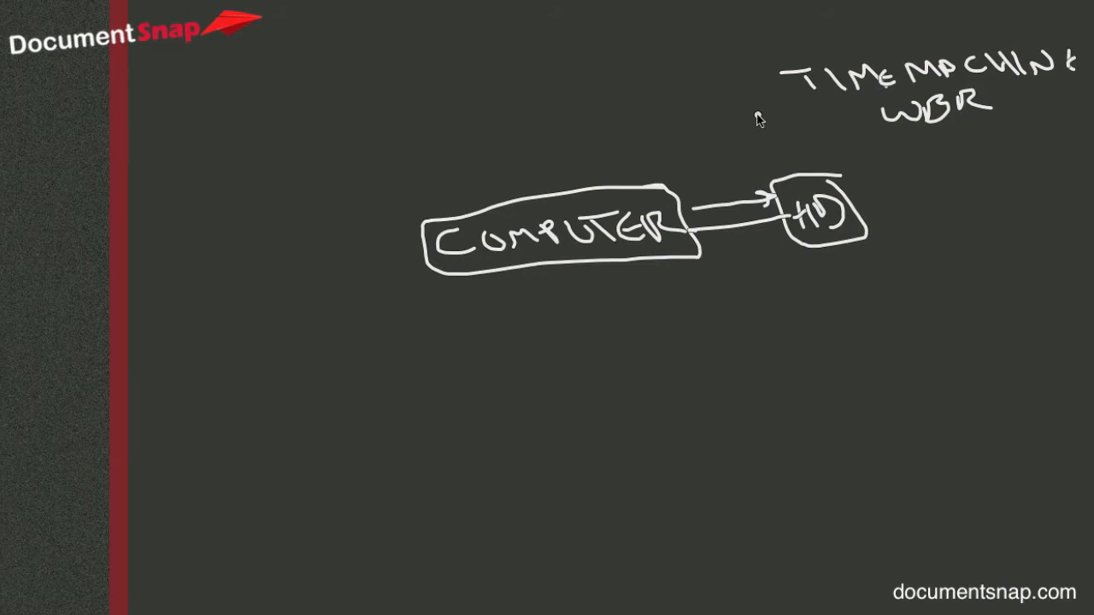
mouse_move(813, 117)
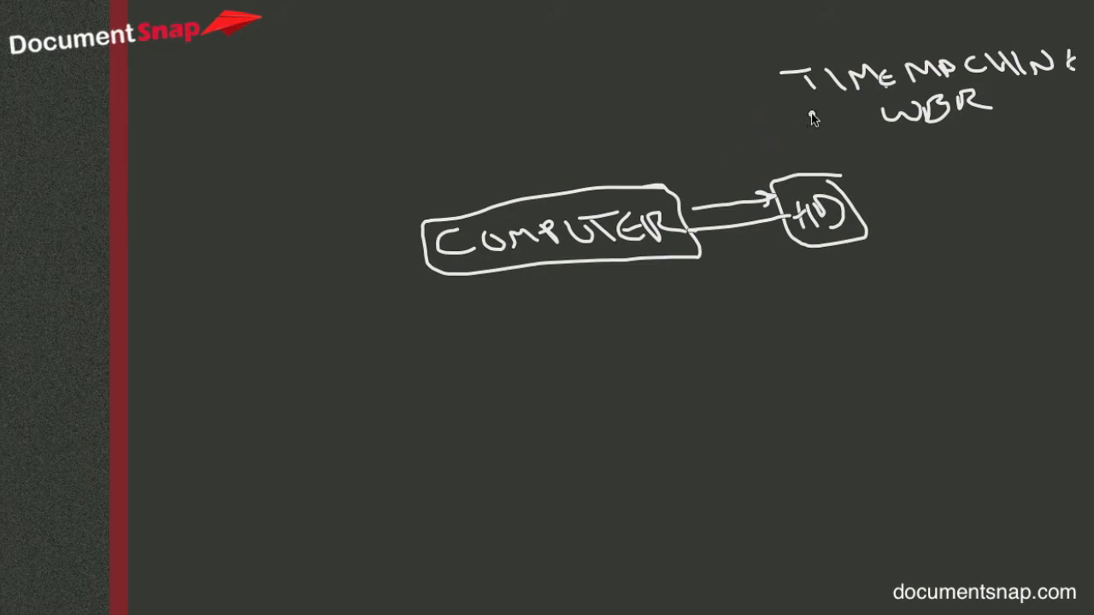
mouse_move(418, 380)
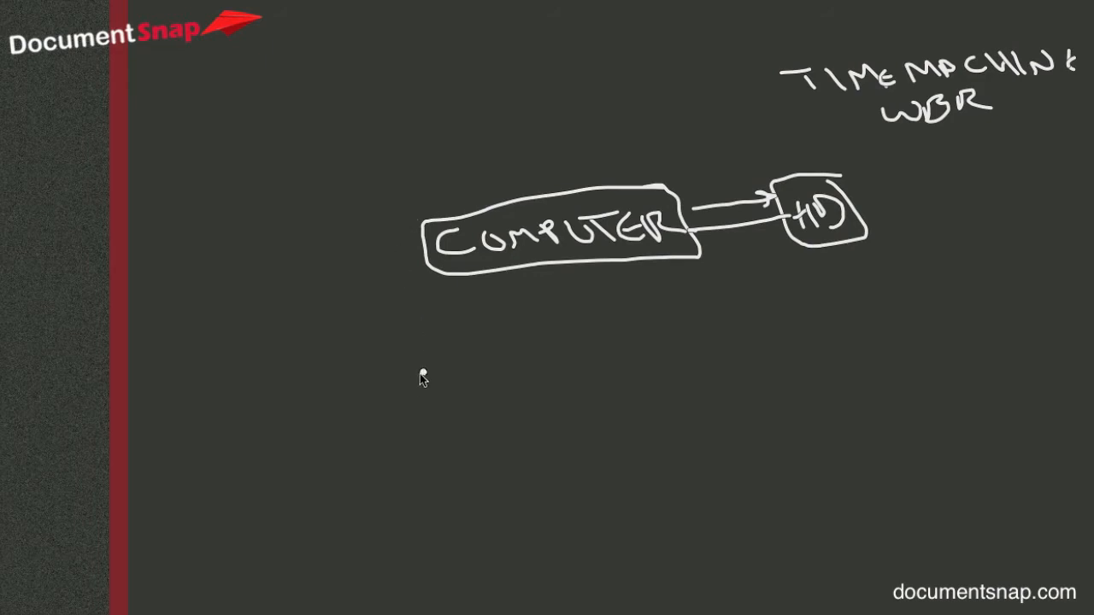
mouse_move(438, 353)
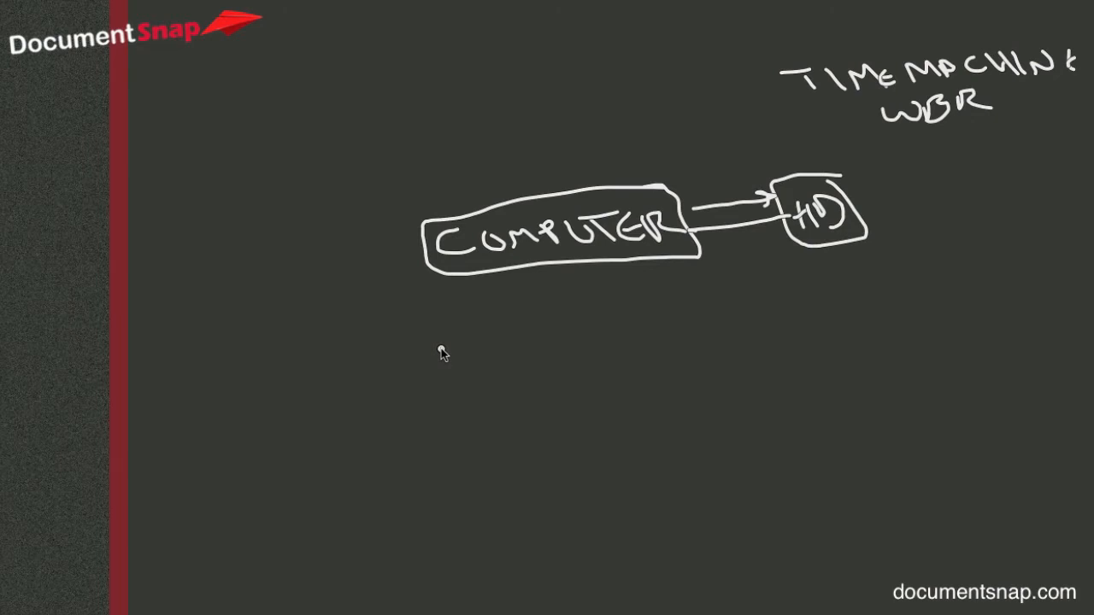
mouse_move(452, 370)
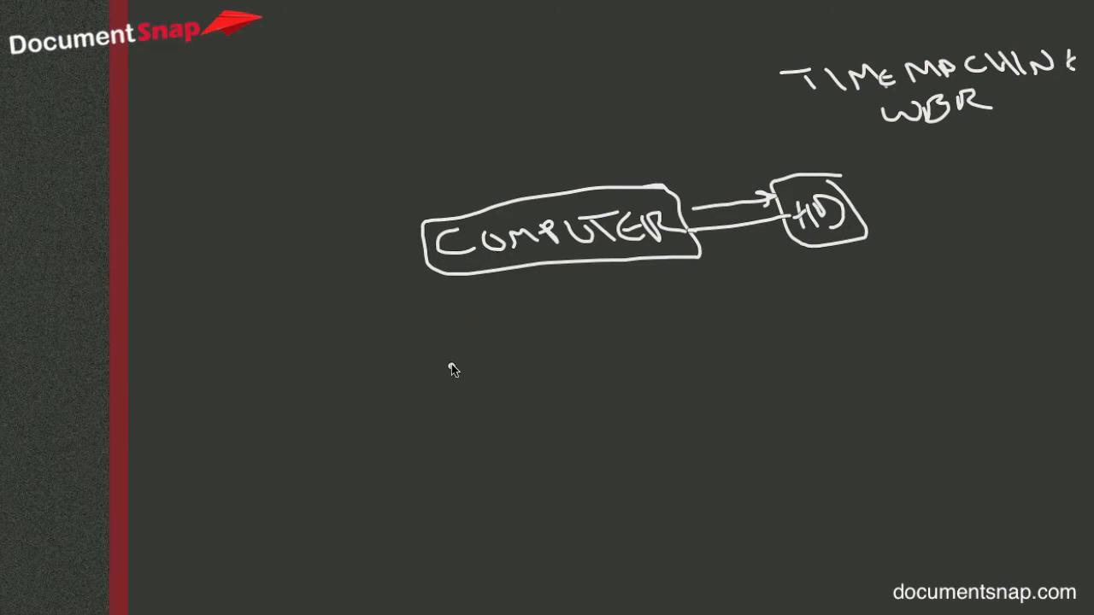
mouse_move(462, 353)
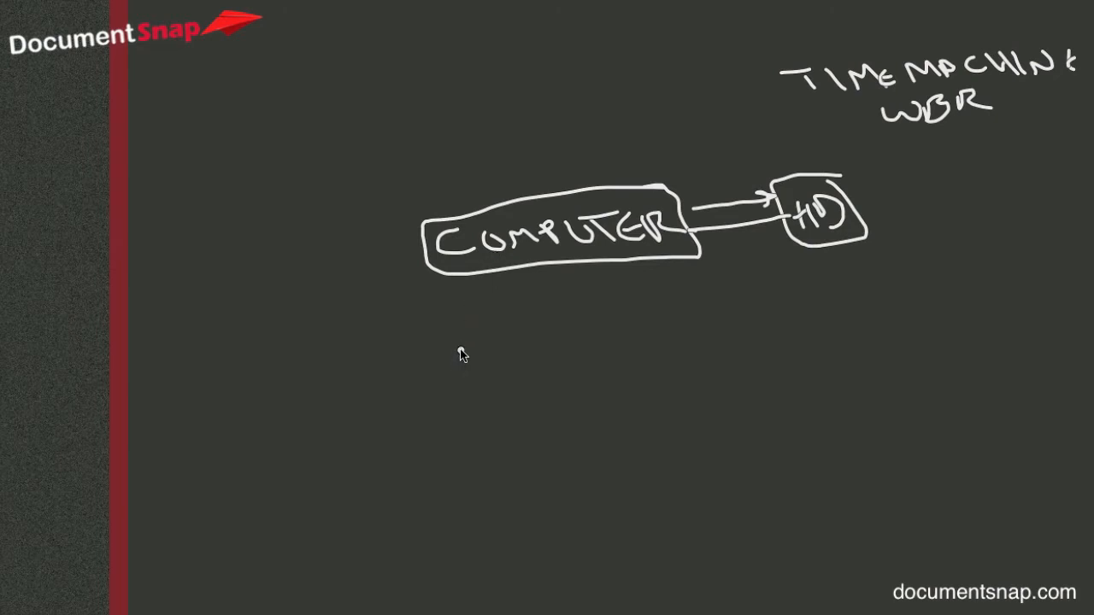
mouse_move(467, 349)
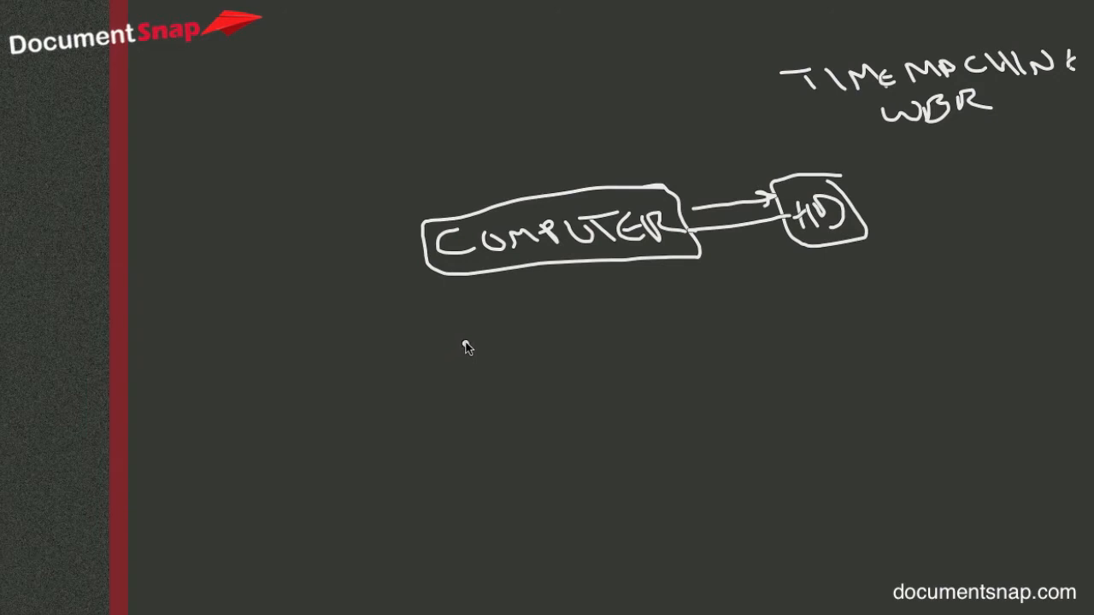
mouse_move(436, 380)
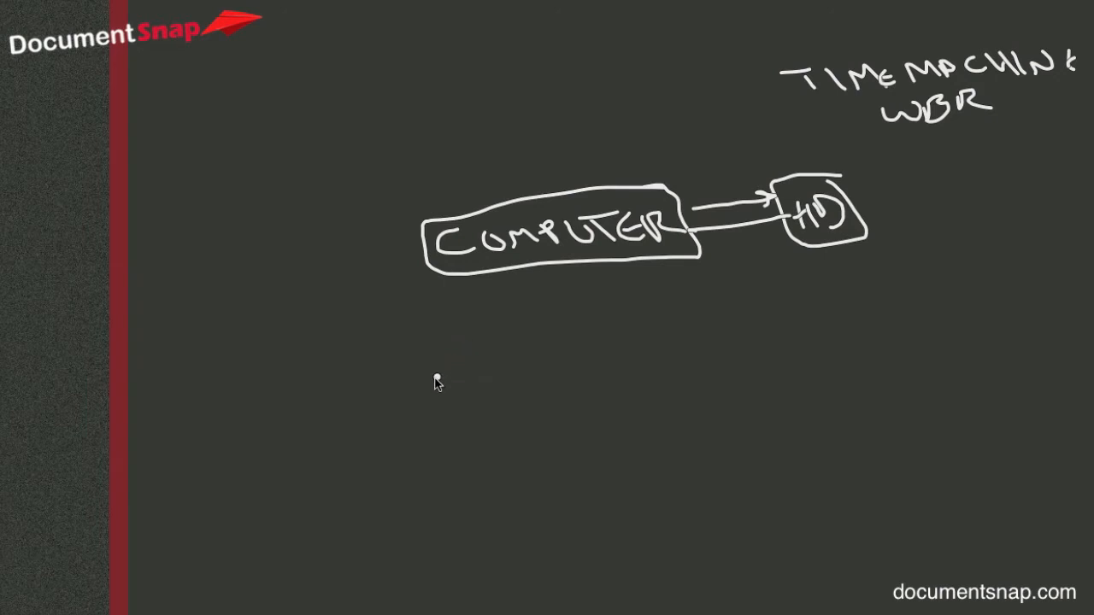
mouse_move(444, 391)
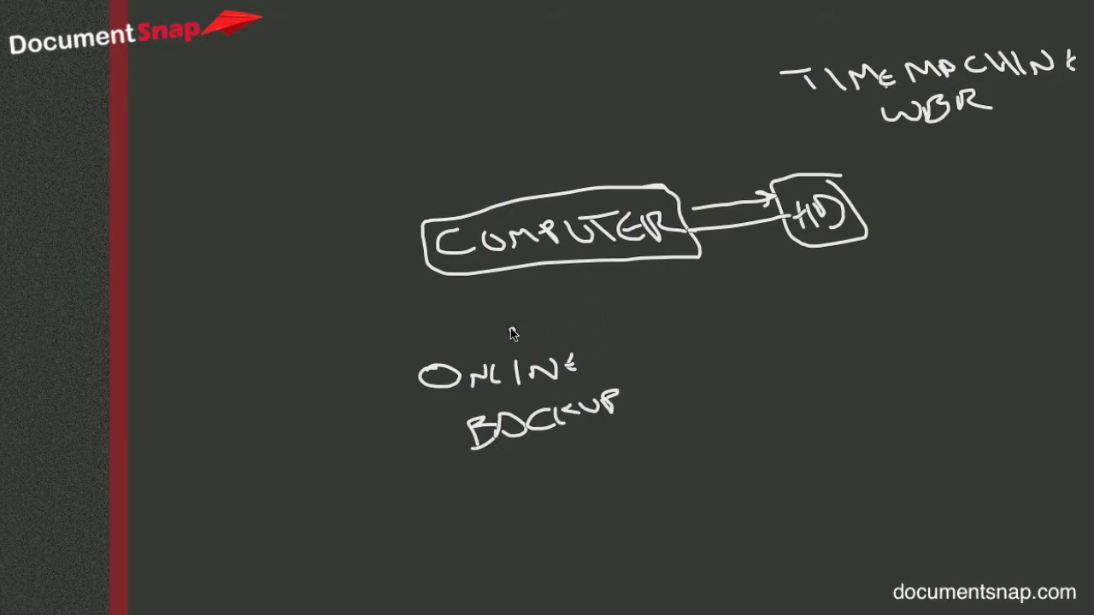
Enclose ONLINE BACKUP in a cloud shape and draw an arrow down from COMPUTER to it
drag(513, 325, 556, 453)
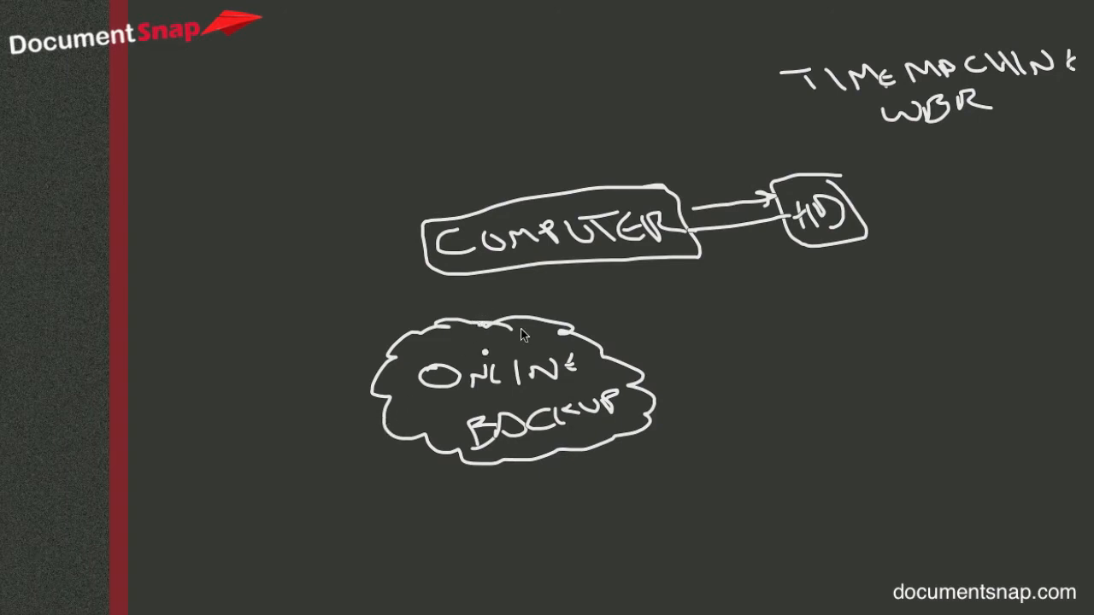
drag(530, 271, 517, 325)
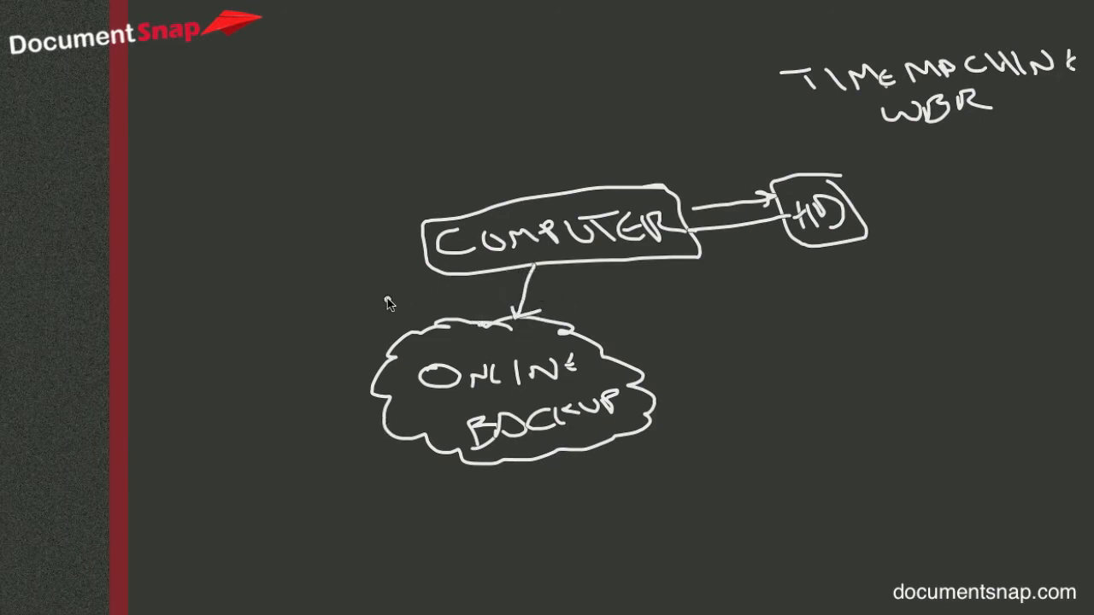
mouse_move(397, 289)
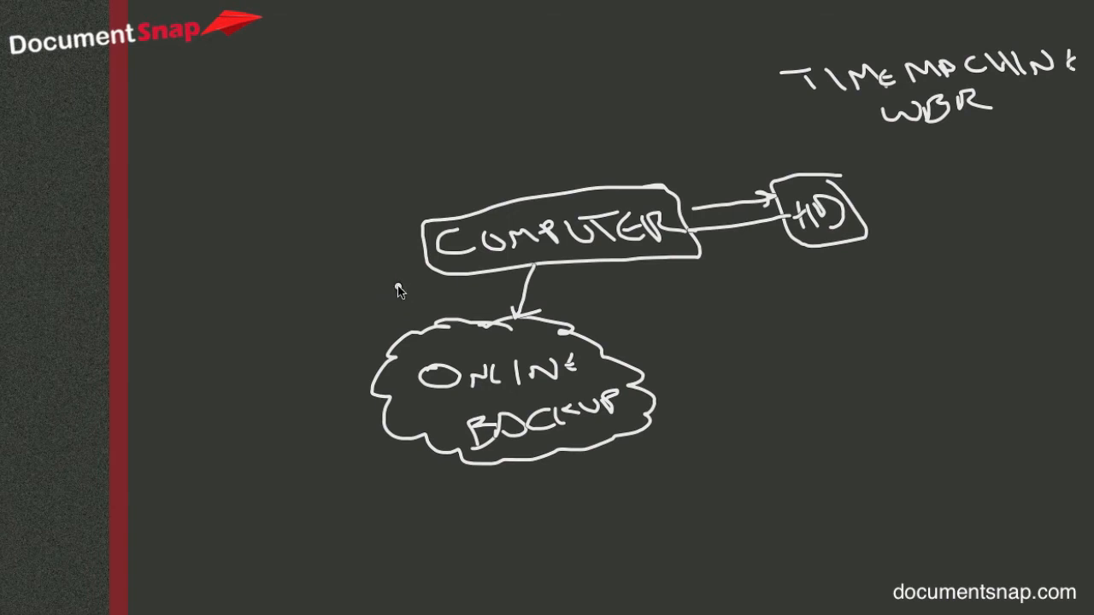
mouse_move(430, 508)
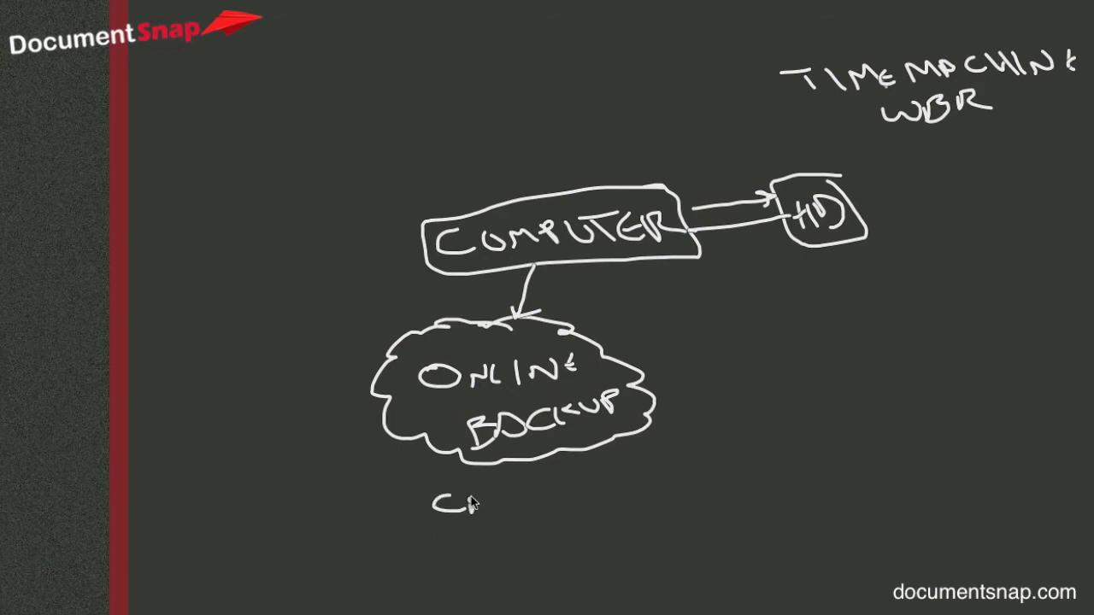
Handwrite CRASHPLAN beneath the ONLINE BACKUP cloud to name the service
text(CRASHPLAN)
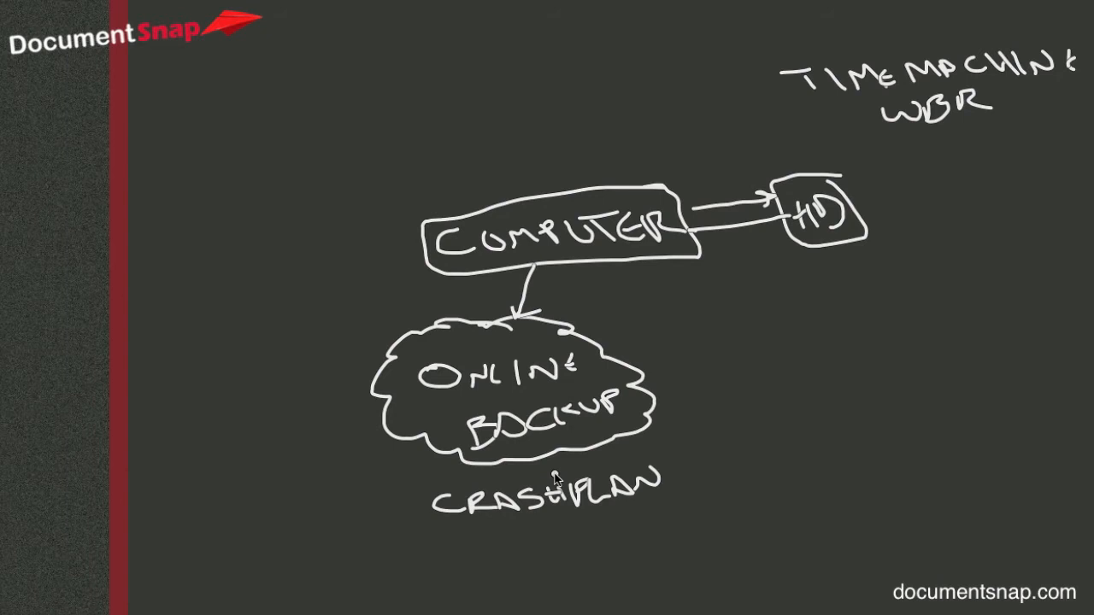
mouse_move(333, 359)
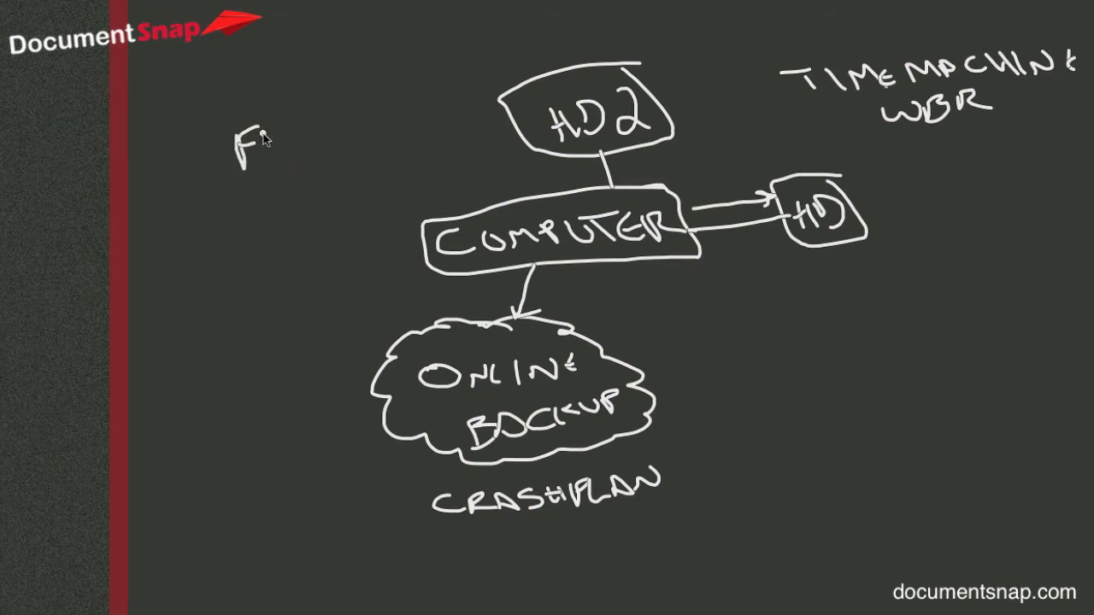
Write FRIEND in a box and link it to the HD2 box with a curved line
text(FRIEND)
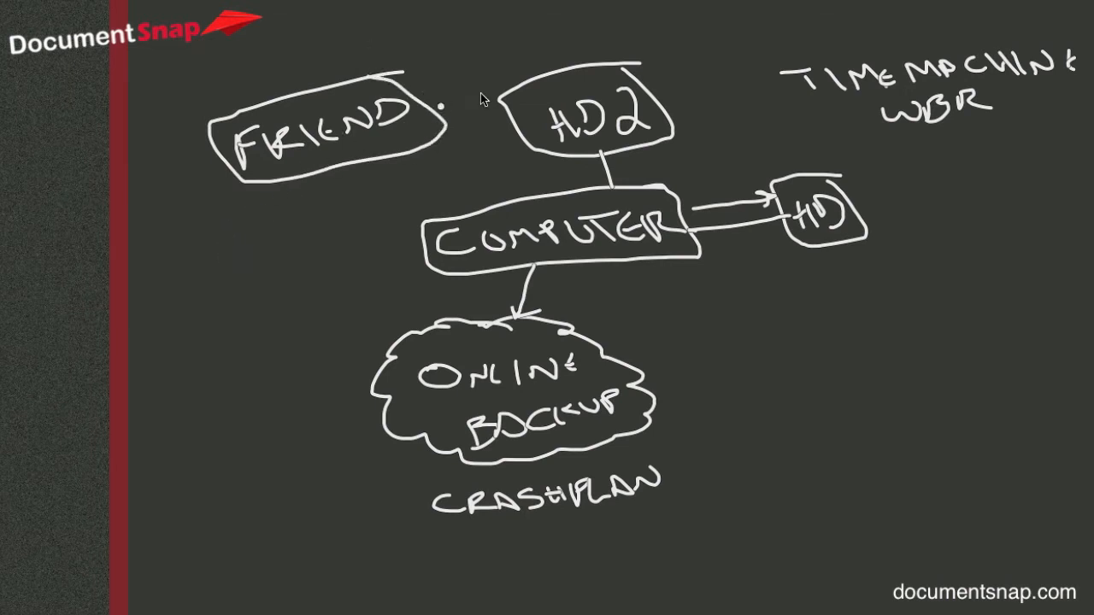
mouse_move(615, 157)
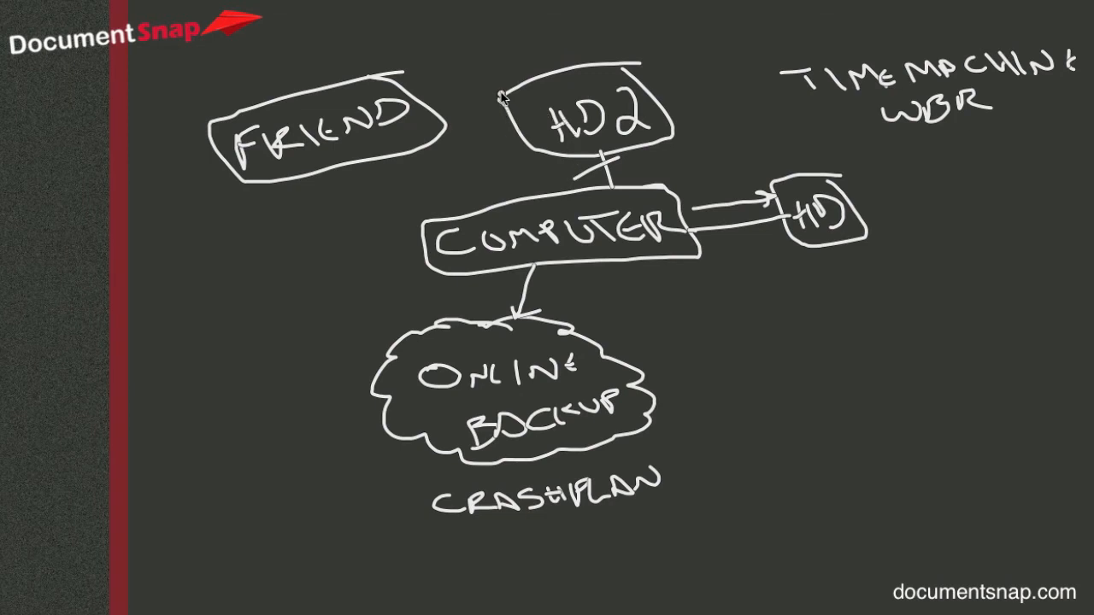
drag(410, 111, 512, 82)
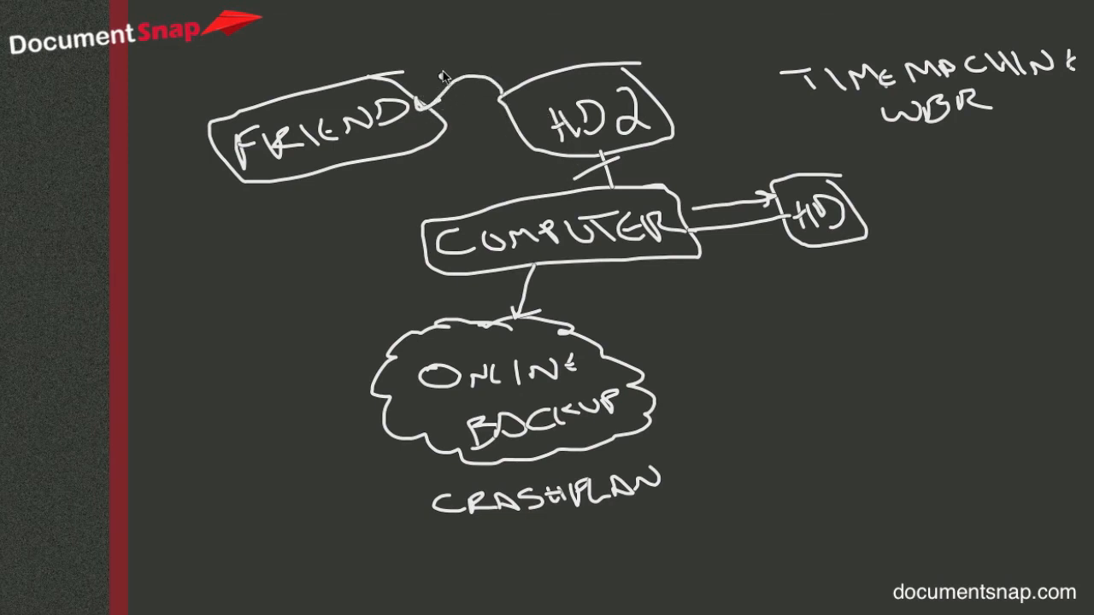
mouse_move(413, 55)
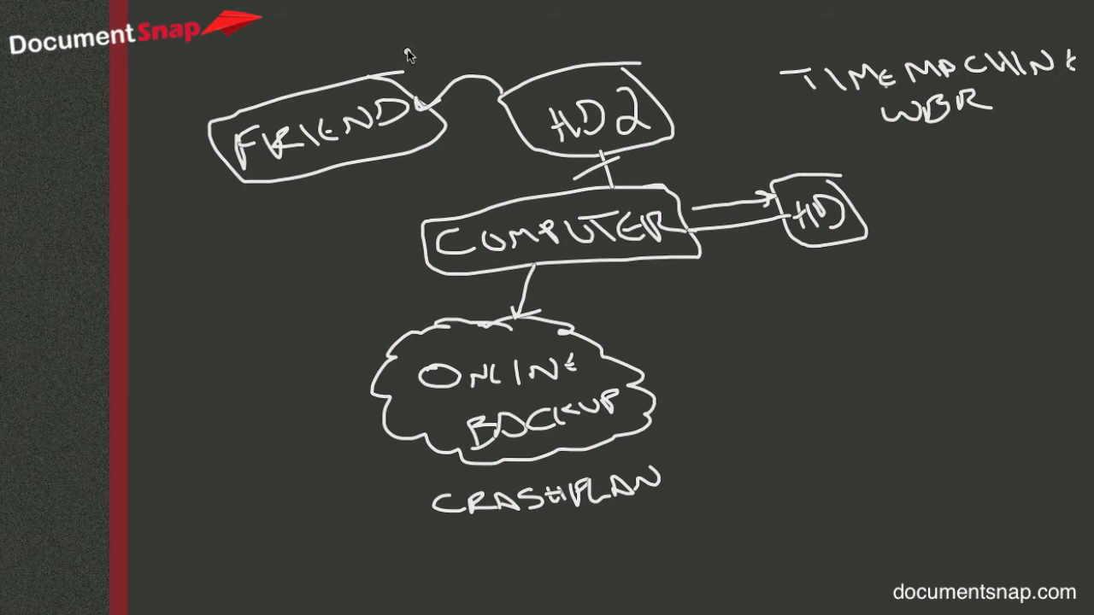
mouse_move(677, 324)
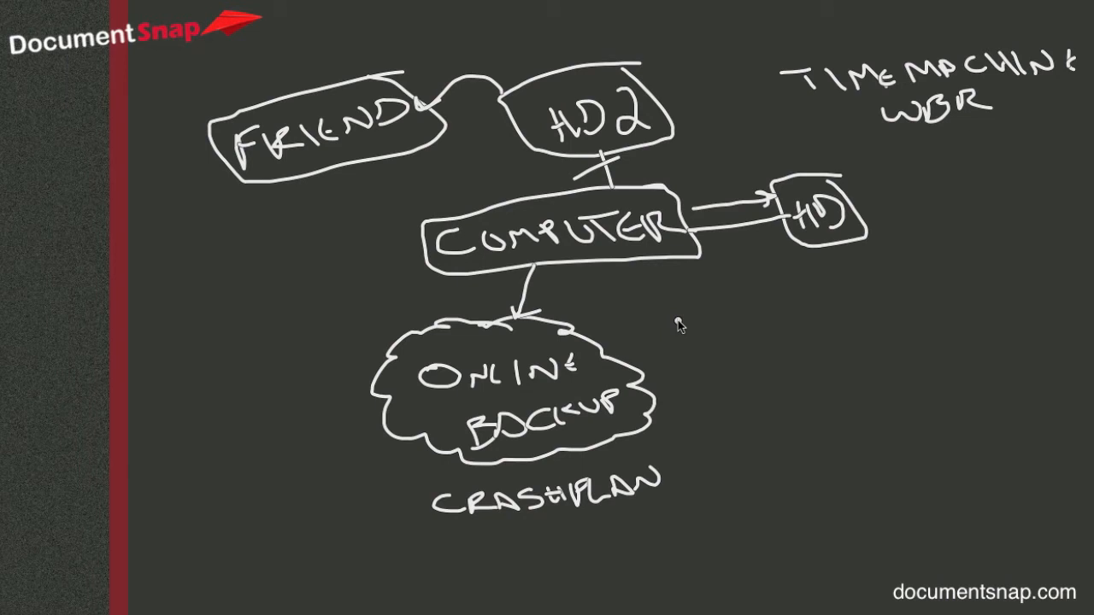
mouse_move(383, 225)
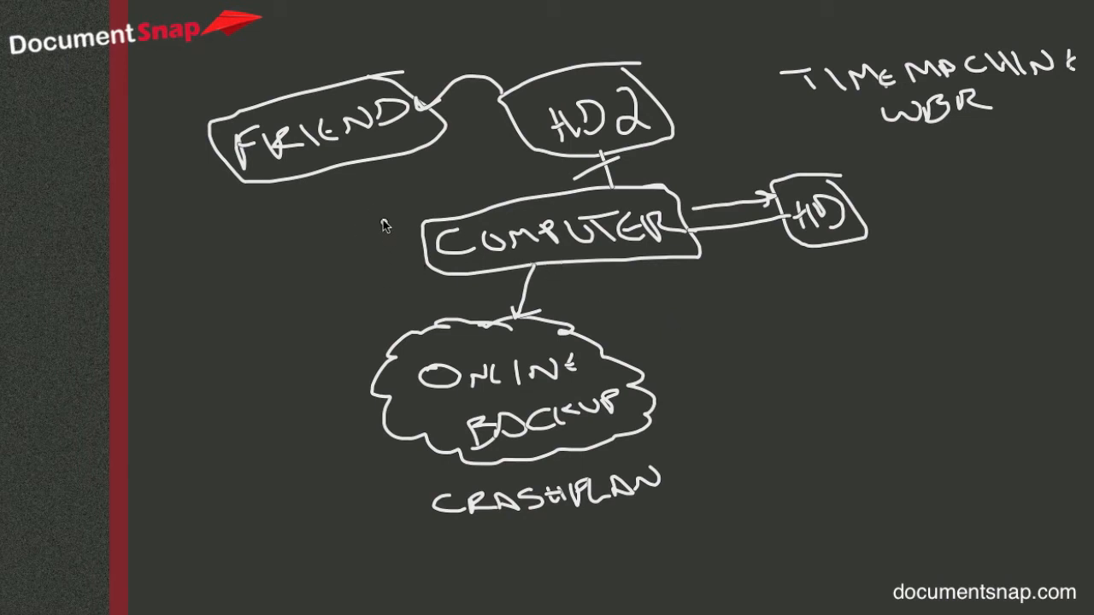
mouse_move(397, 226)
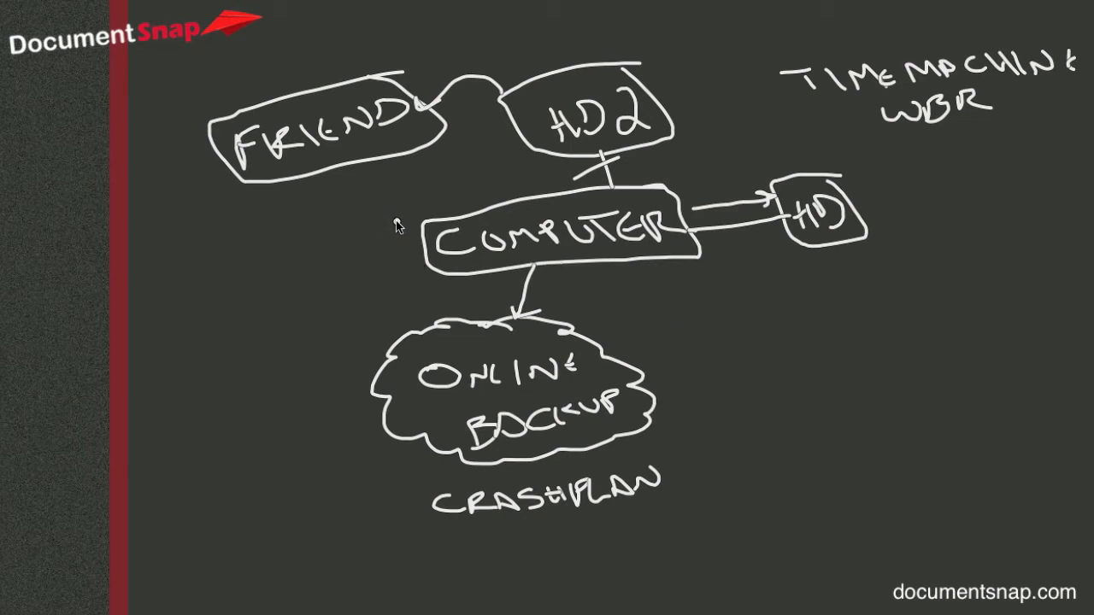
mouse_move(379, 232)
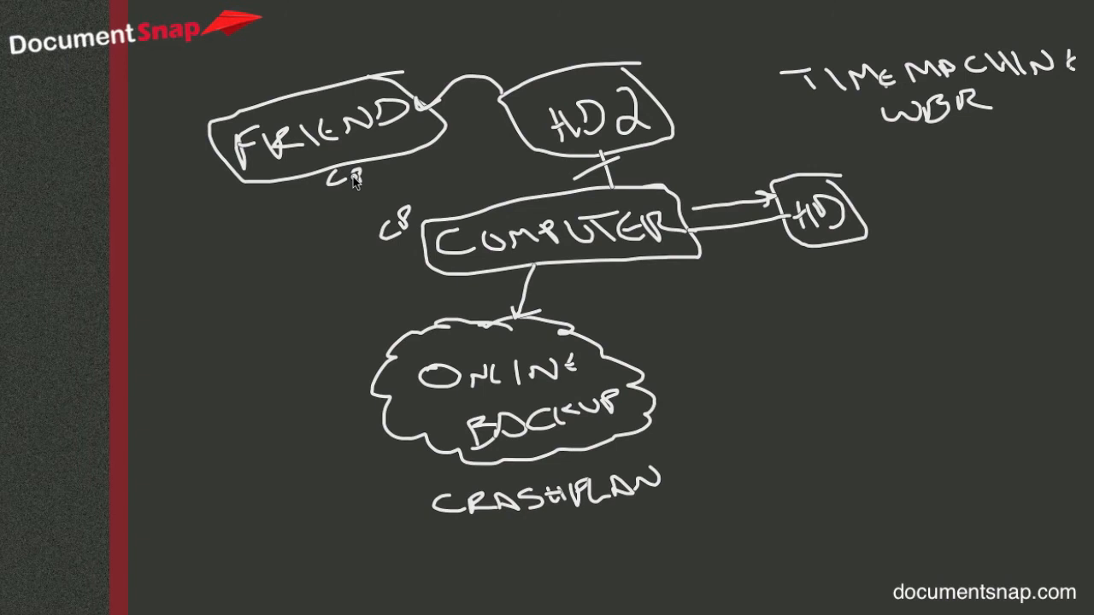
mouse_move(434, 236)
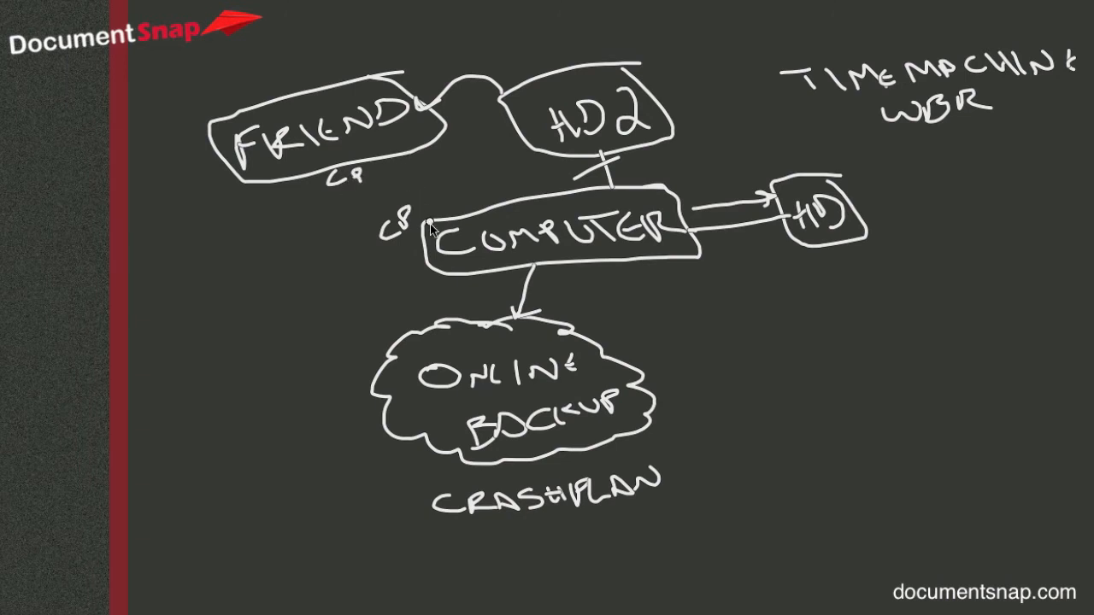
mouse_move(376, 181)
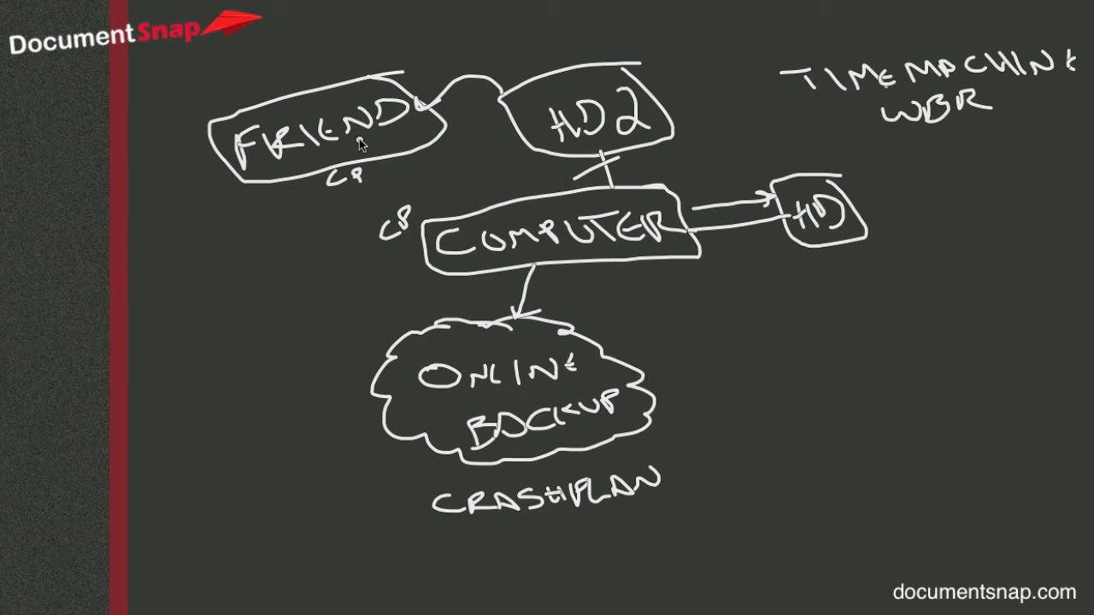
mouse_move(424, 214)
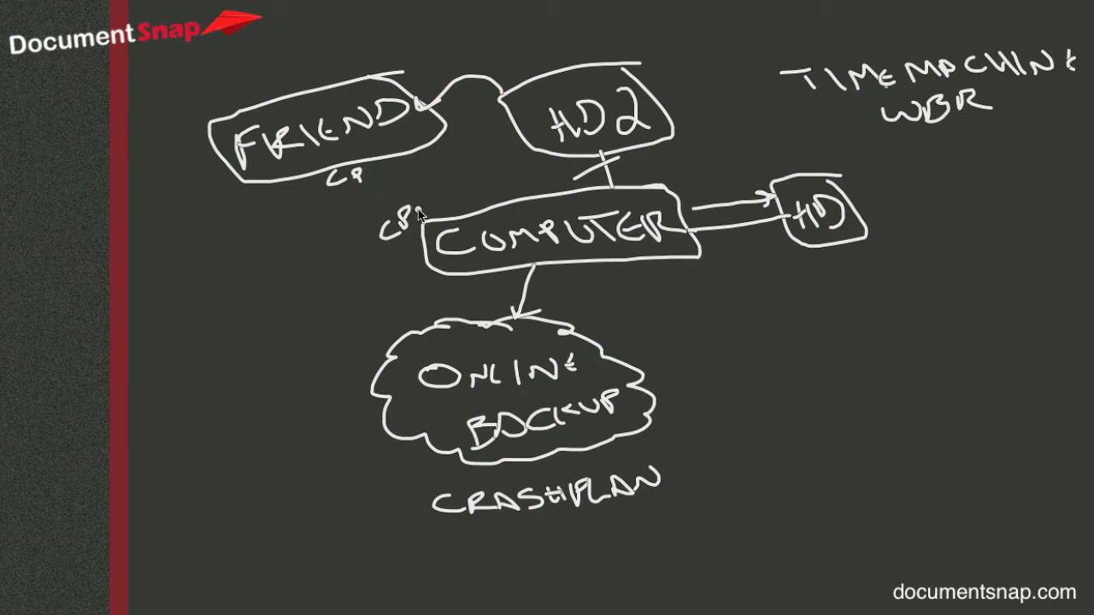
mouse_move(400, 219)
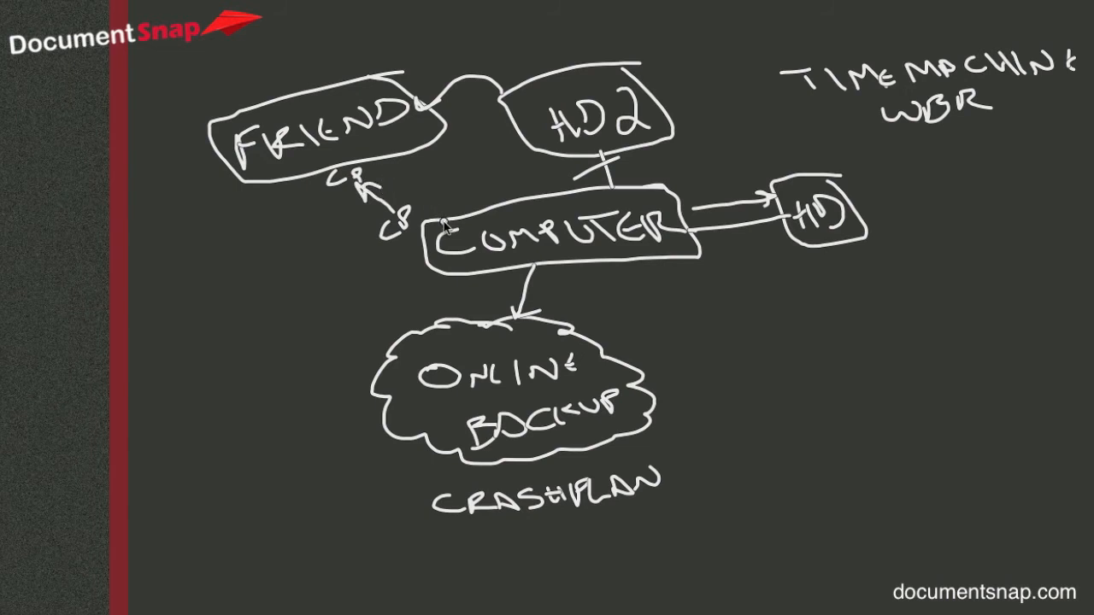
mouse_move(166, 206)
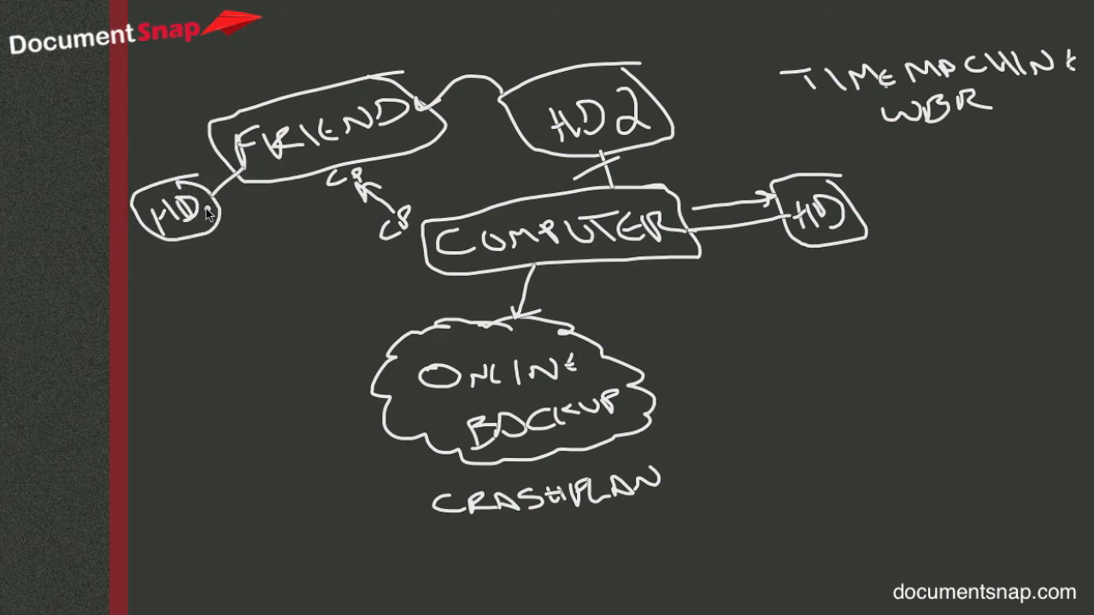
mouse_move(420, 261)
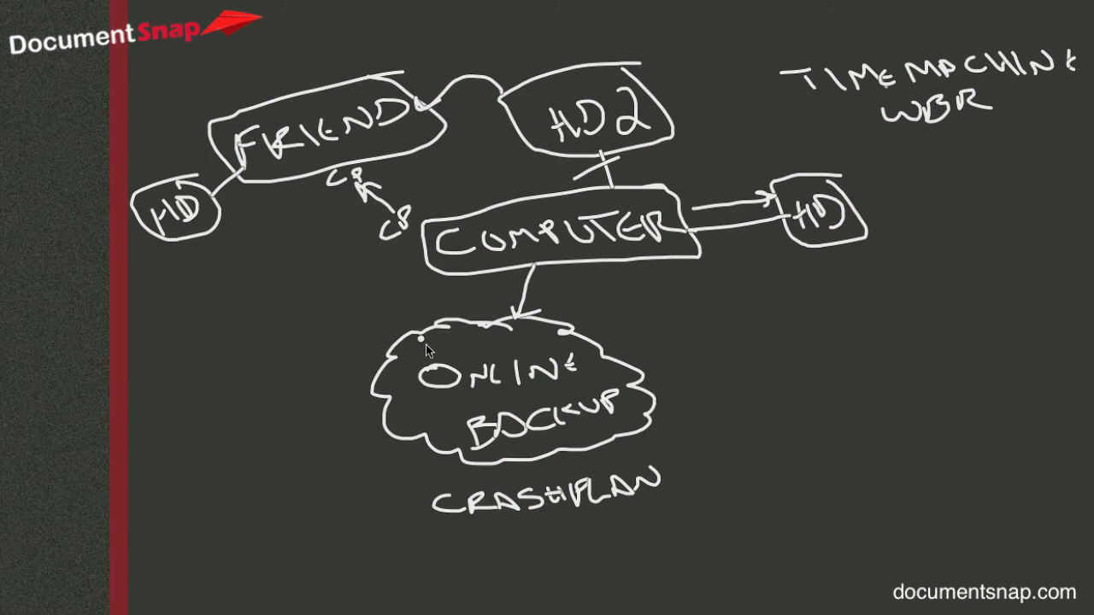
mouse_move(304, 305)
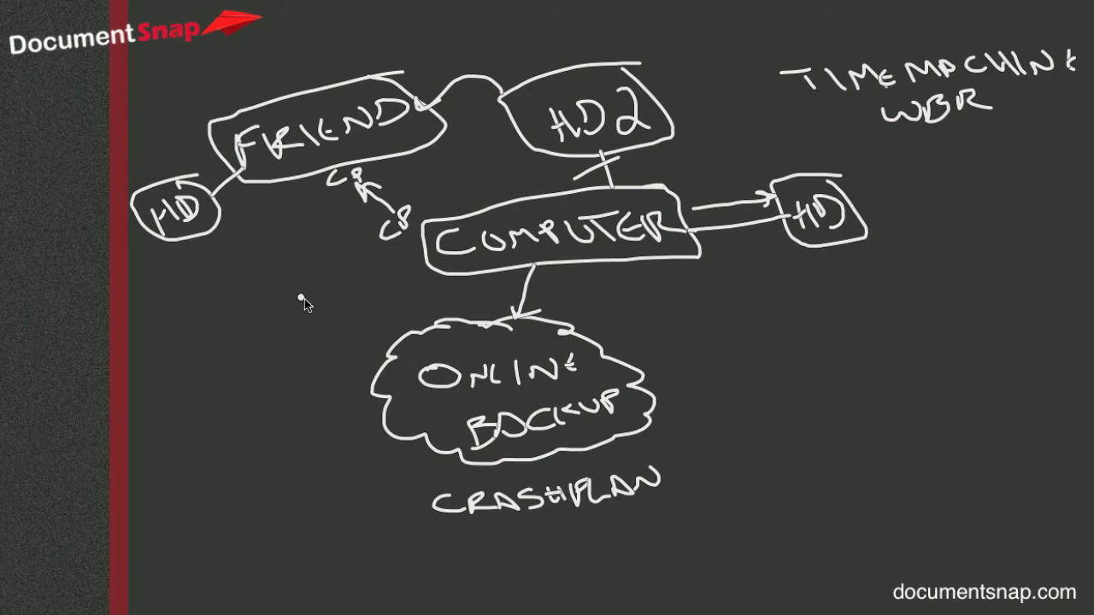
mouse_move(229, 230)
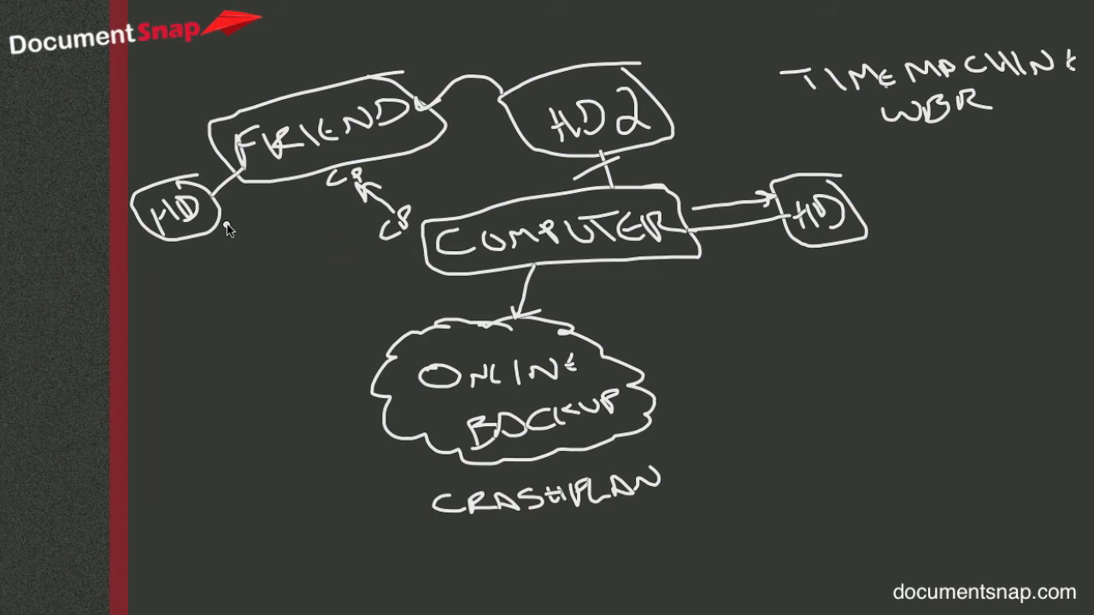
mouse_move(287, 236)
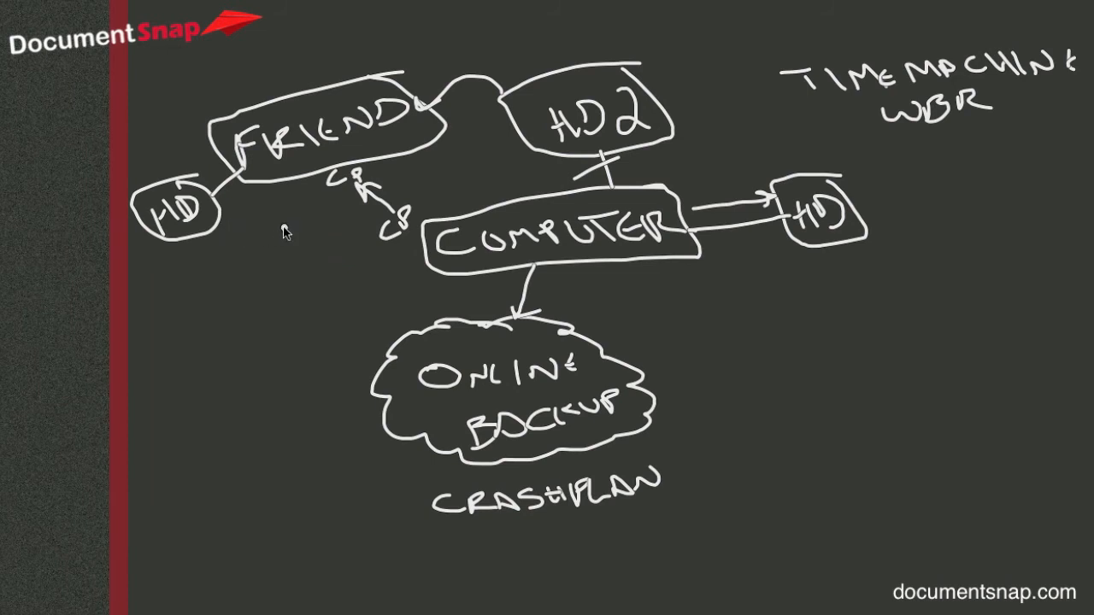
mouse_move(228, 283)
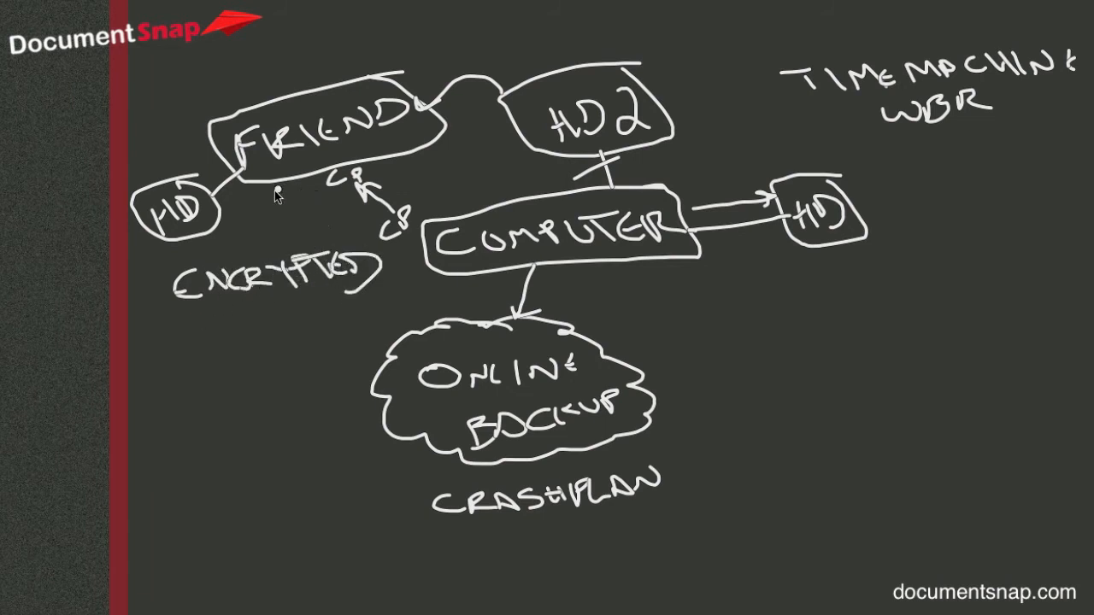
mouse_move(198, 219)
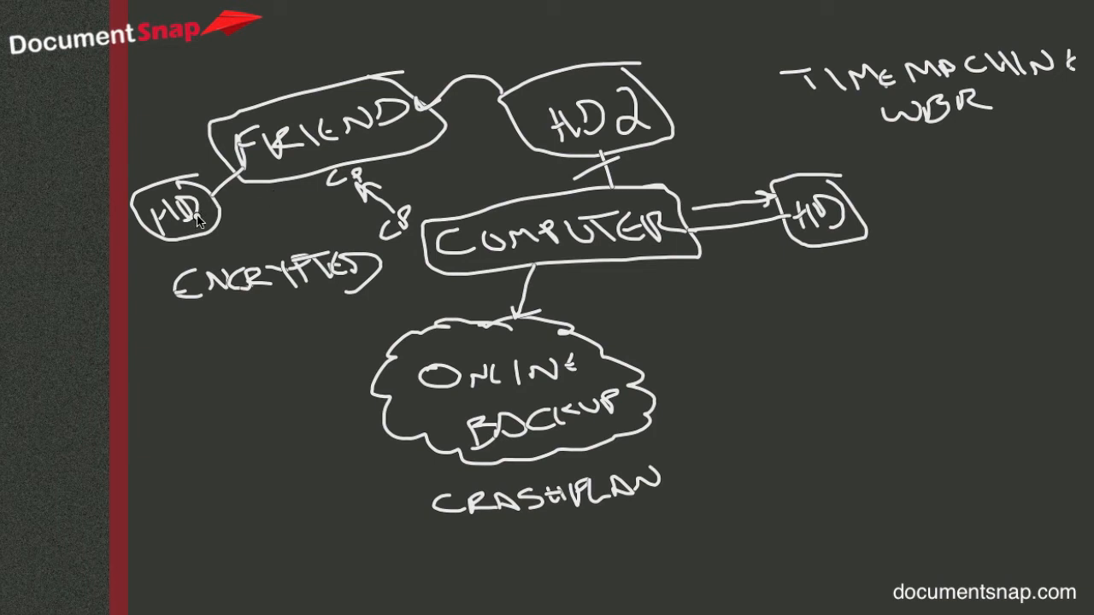
mouse_move(212, 212)
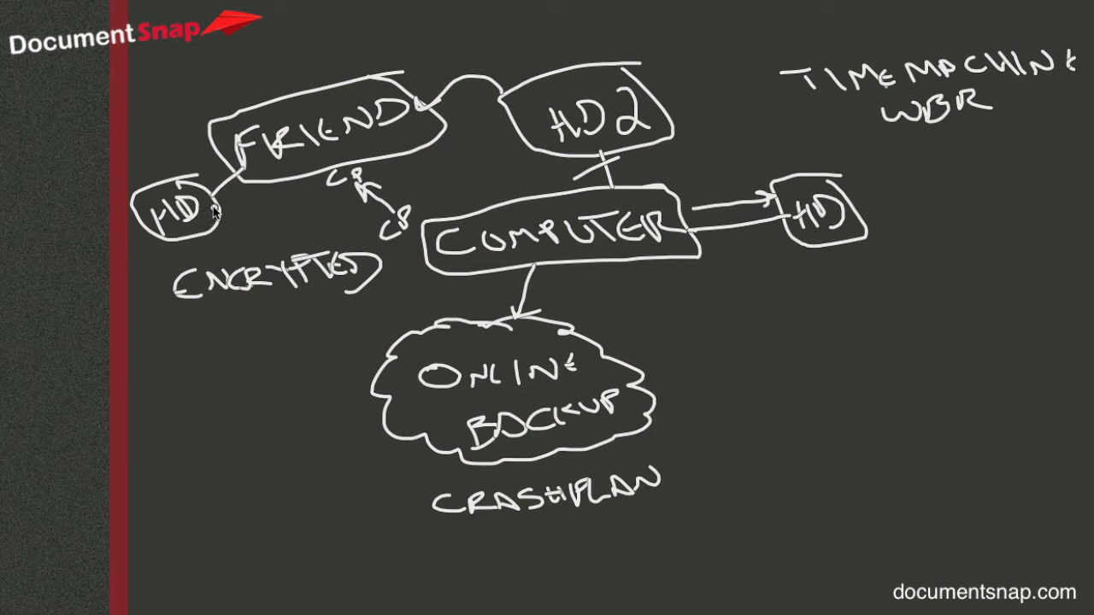
mouse_move(469, 198)
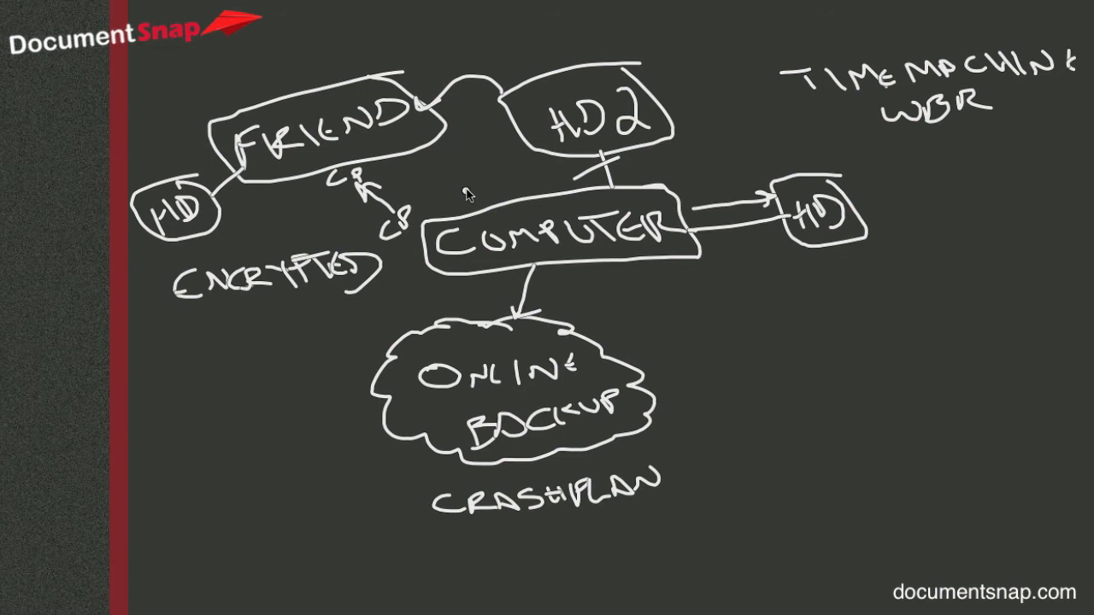
mouse_move(498, 171)
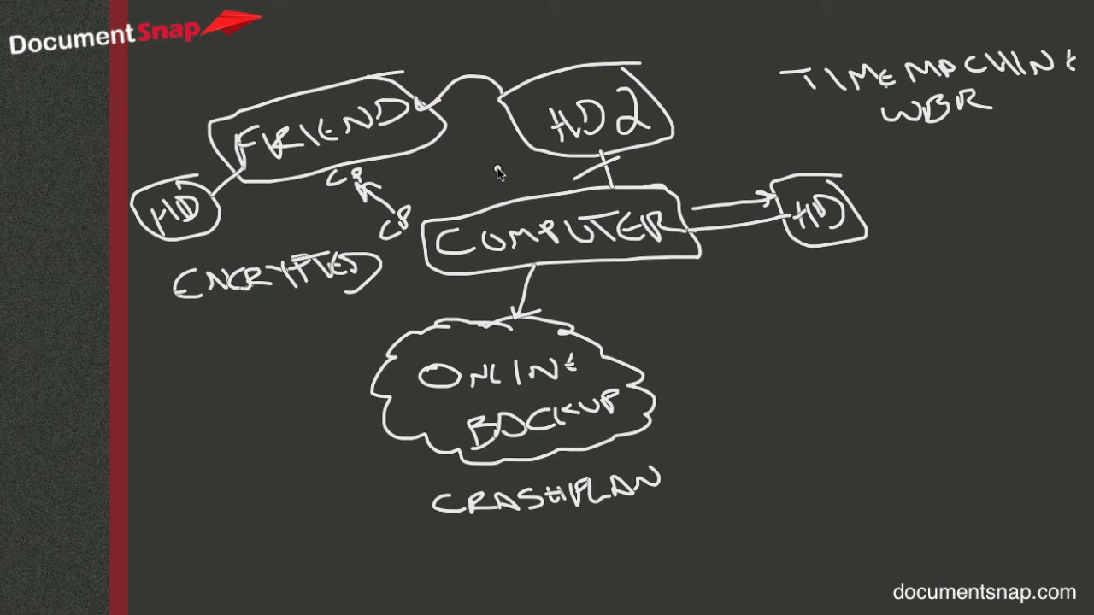
mouse_move(729, 367)
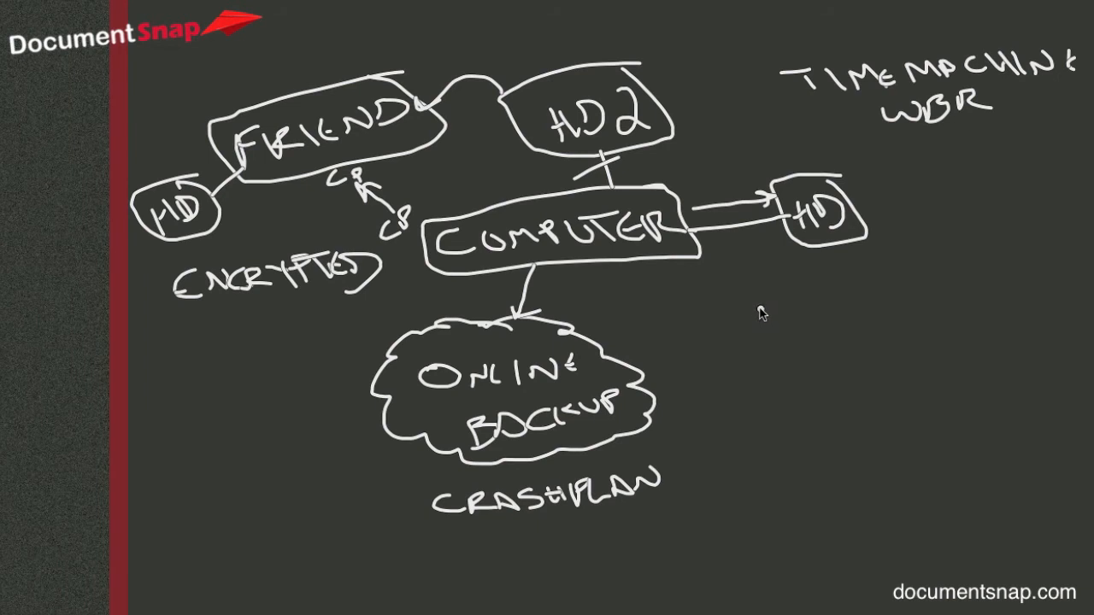
mouse_move(742, 320)
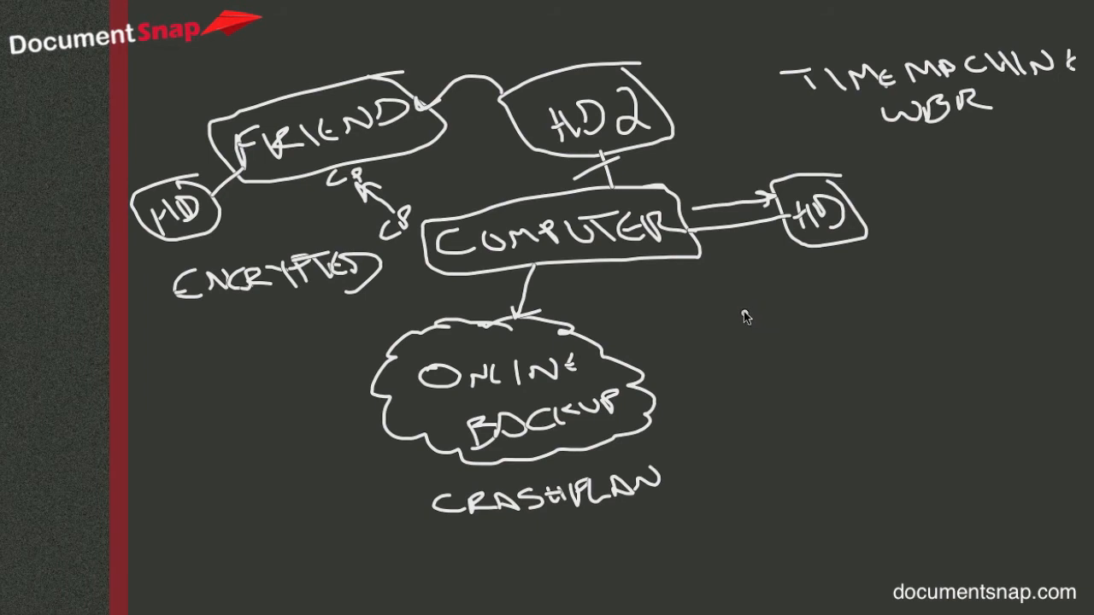
mouse_move(748, 331)
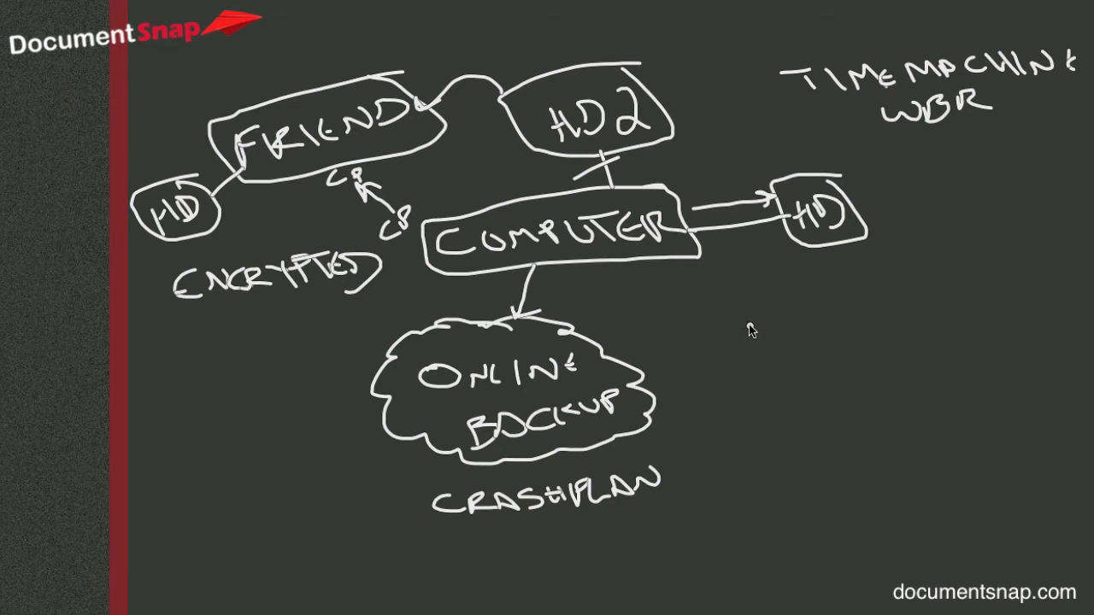
mouse_move(739, 325)
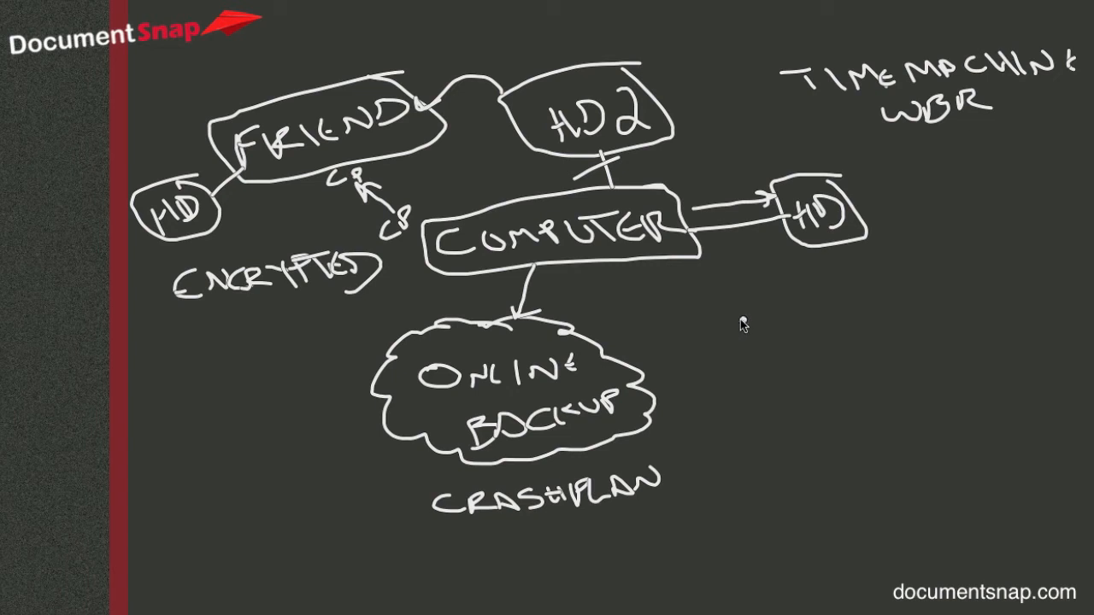
mouse_move(742, 325)
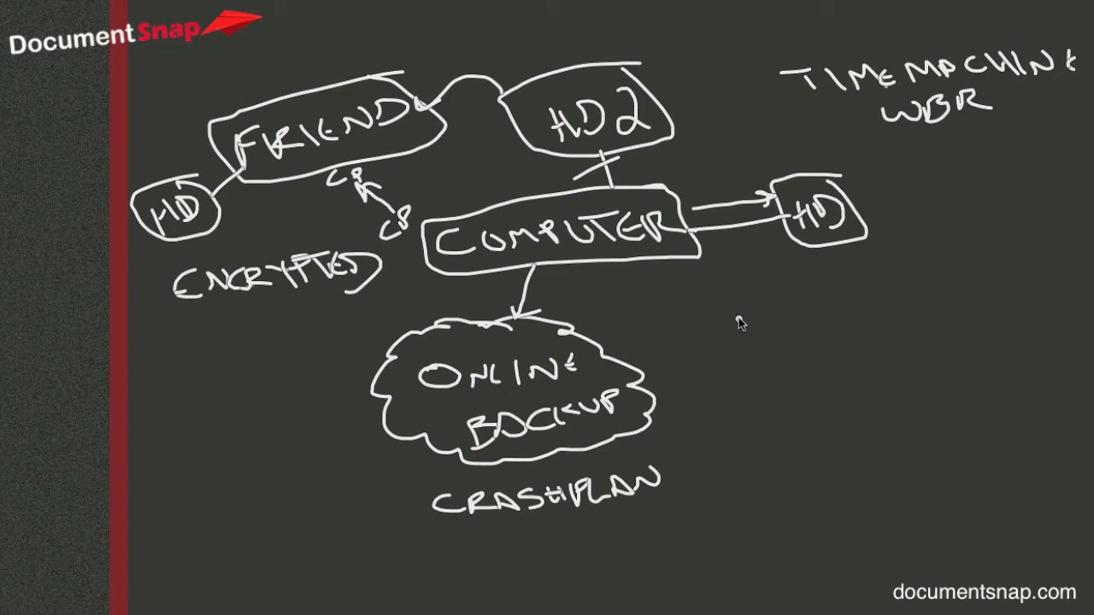
mouse_move(755, 334)
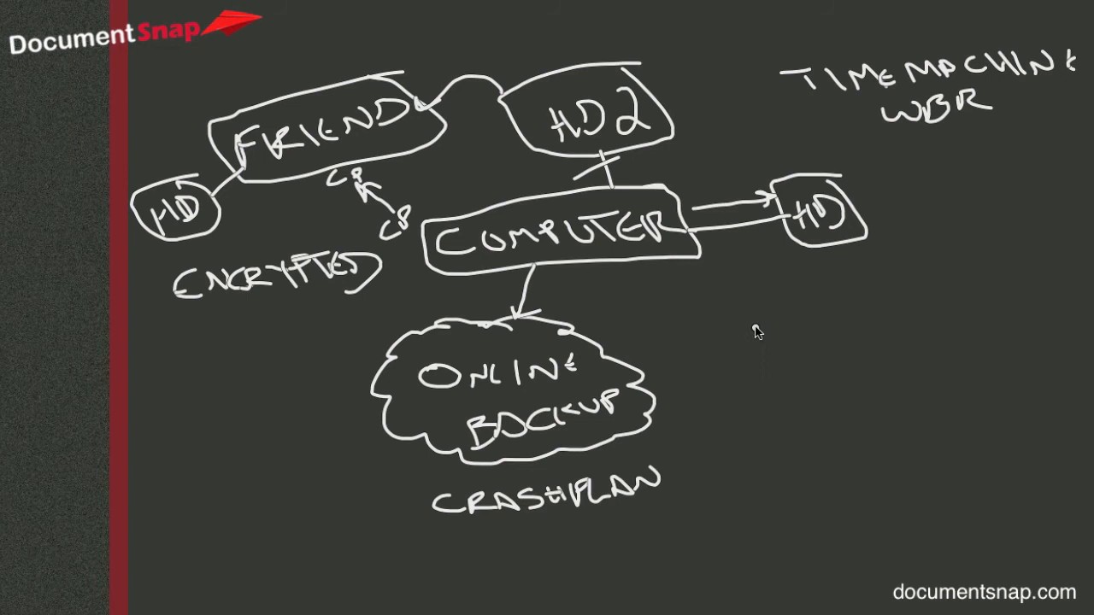
mouse_move(795, 342)
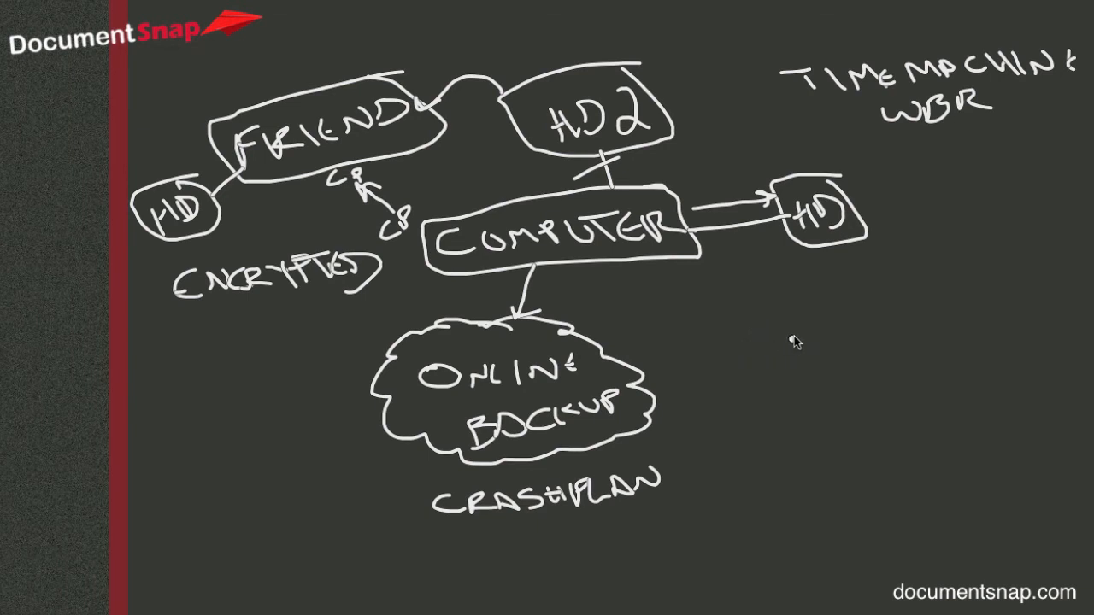
mouse_move(761, 335)
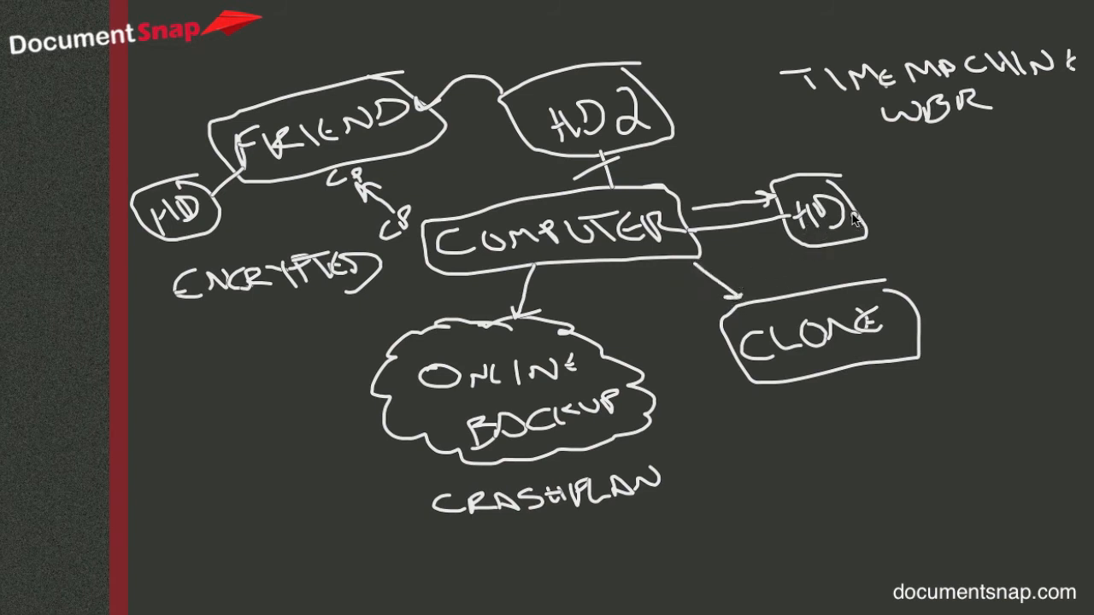
mouse_move(831, 226)
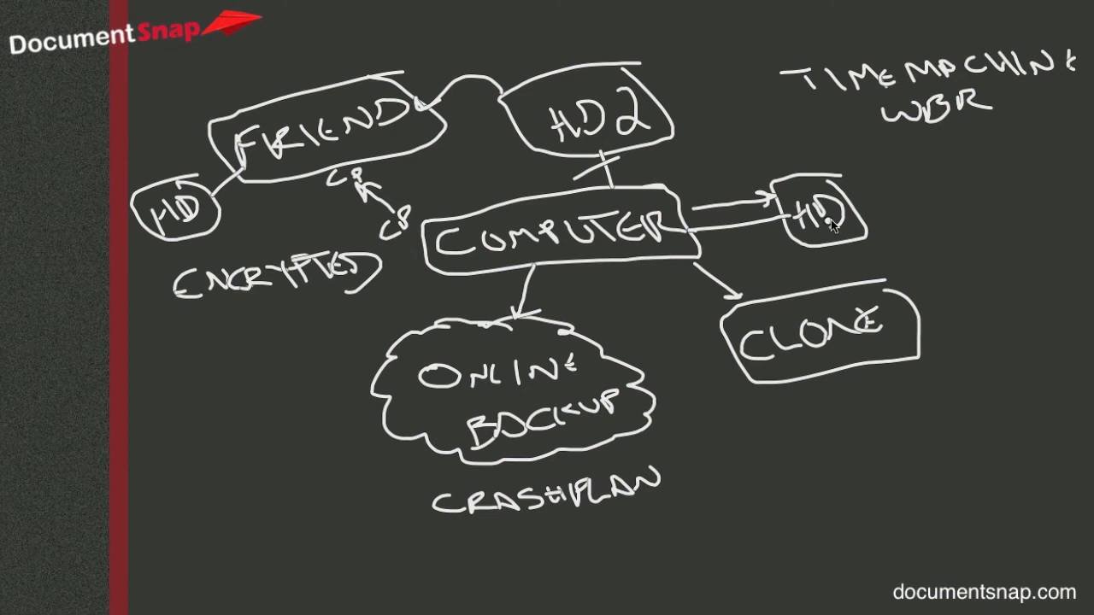
mouse_move(796, 248)
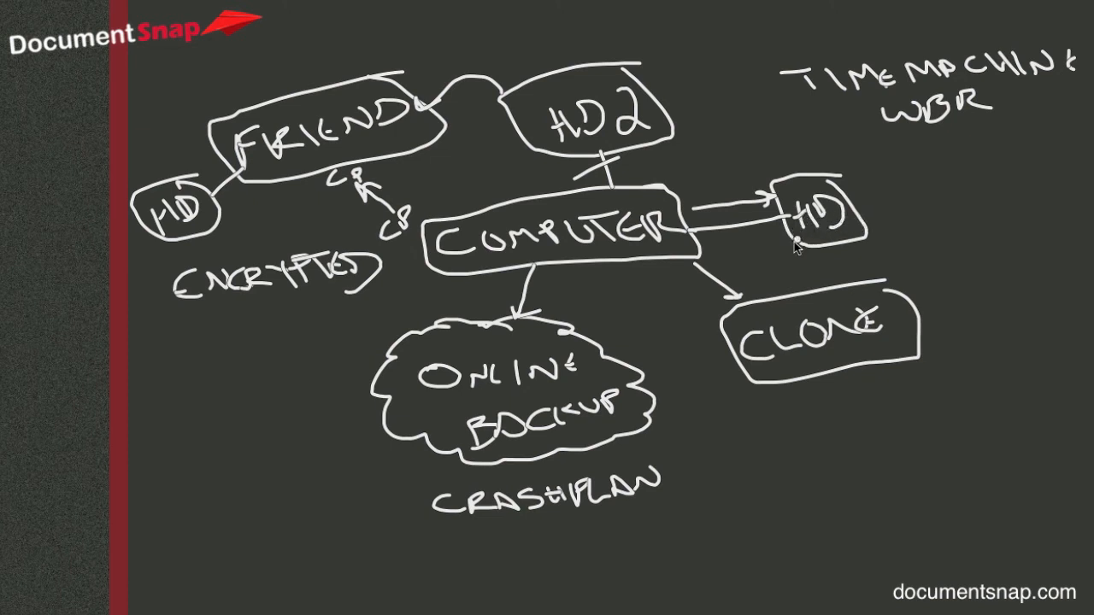
mouse_move(810, 310)
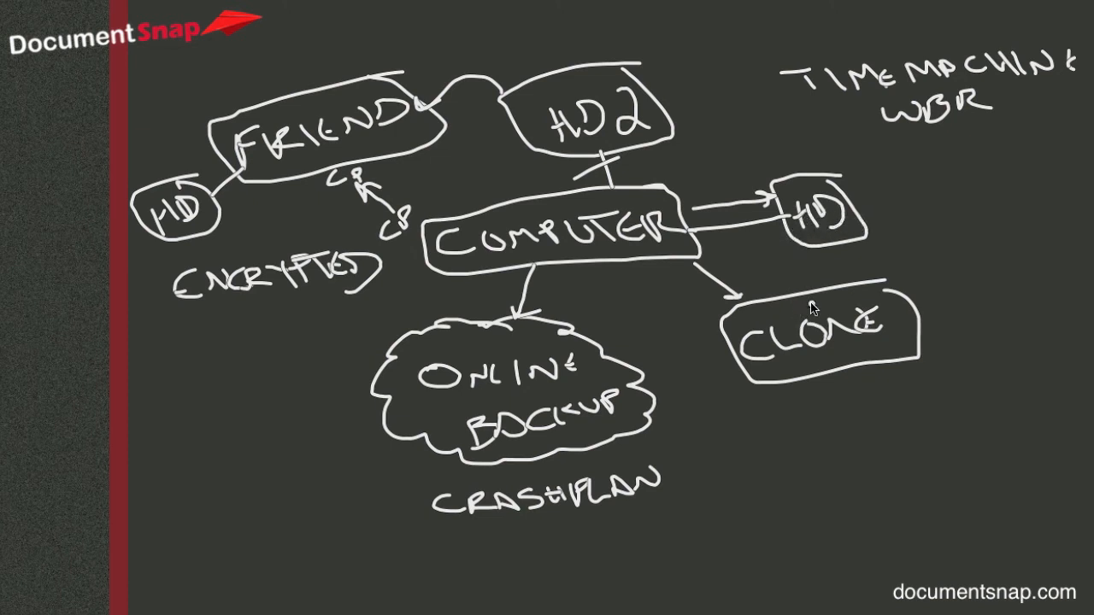
mouse_move(866, 388)
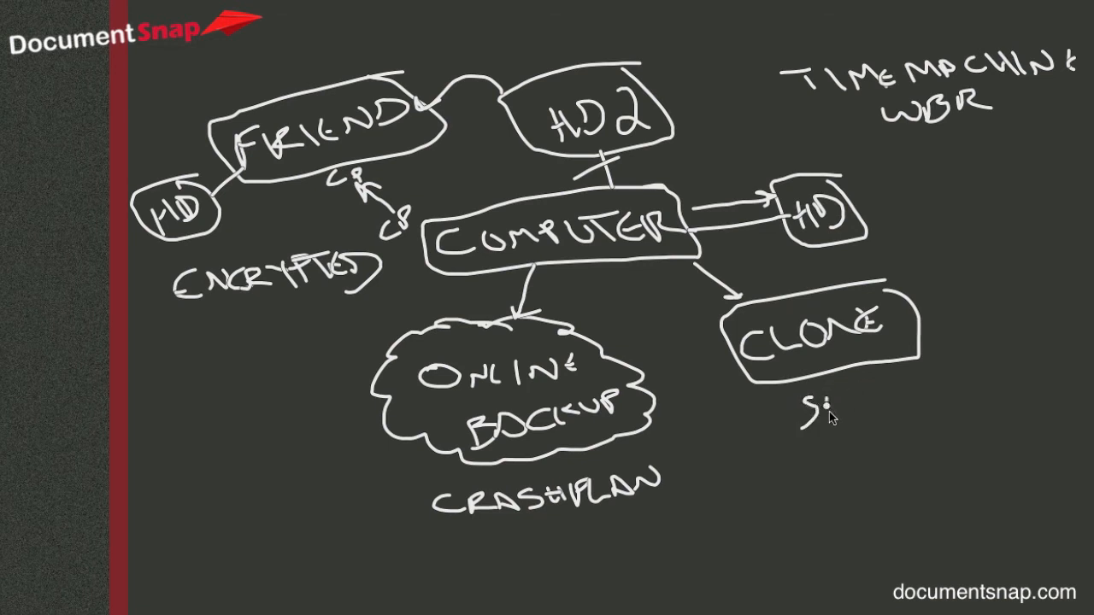
Handwrite SUPERDUPER! beneath the CLONE box to name the cloning tool
text(SUPER)
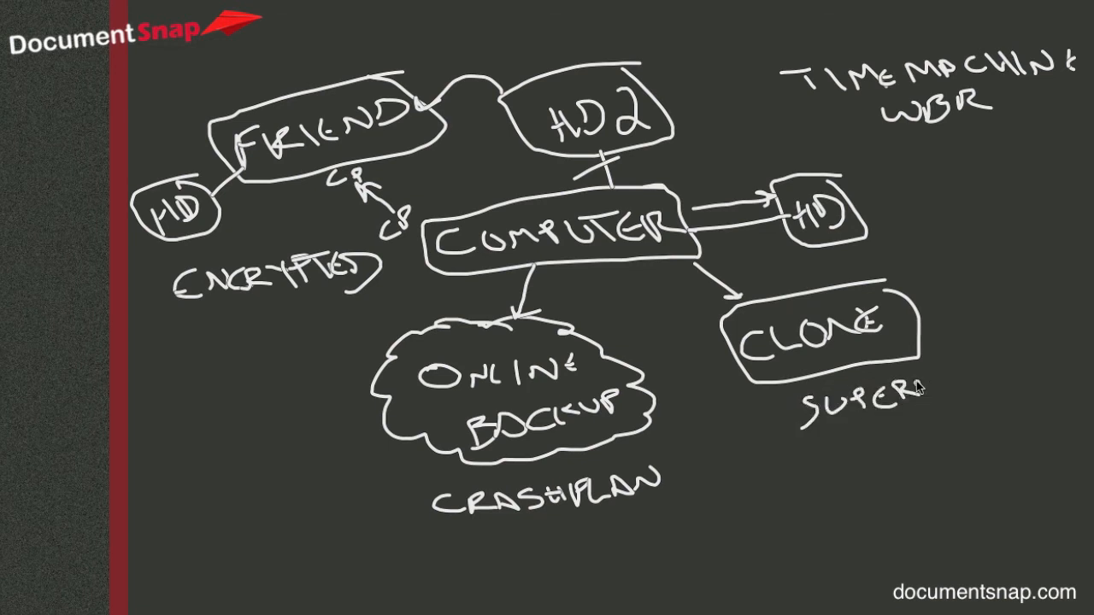
text(DUPE!)
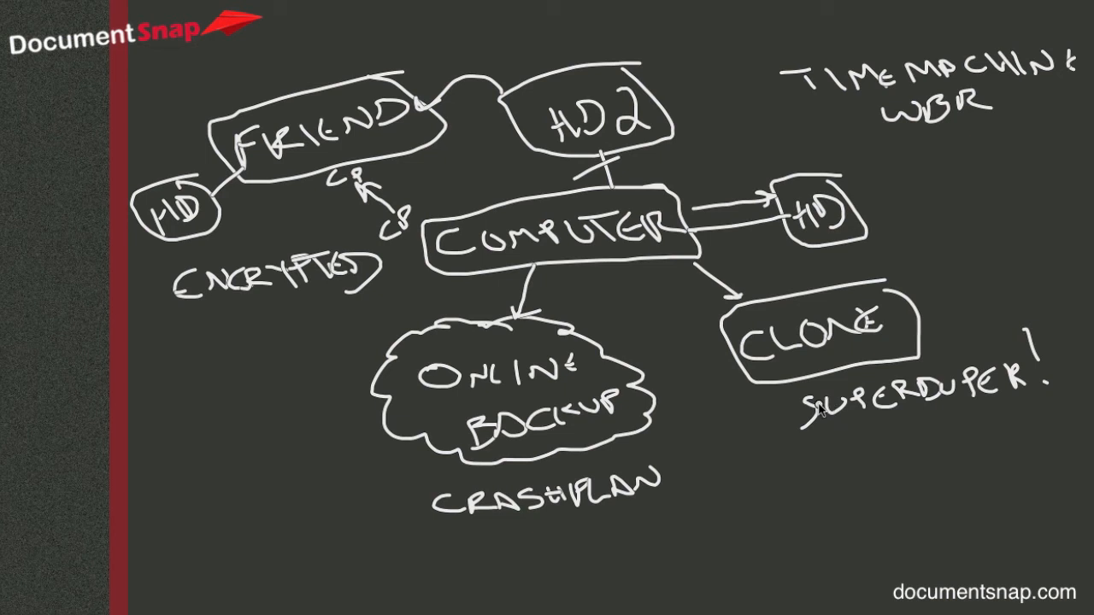
mouse_move(843, 352)
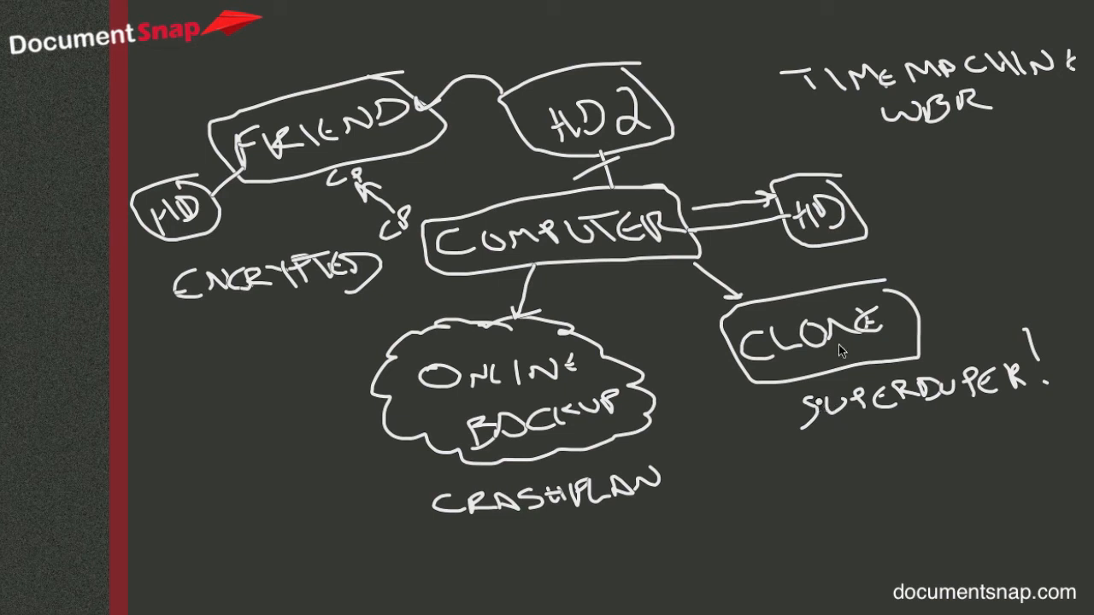
mouse_move(943, 152)
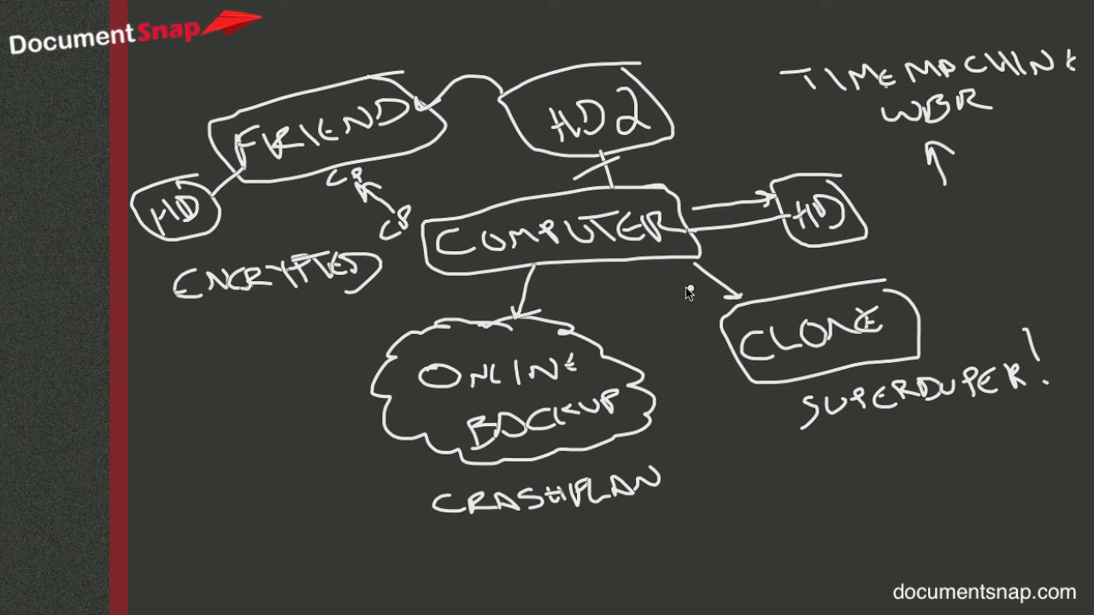
mouse_move(667, 266)
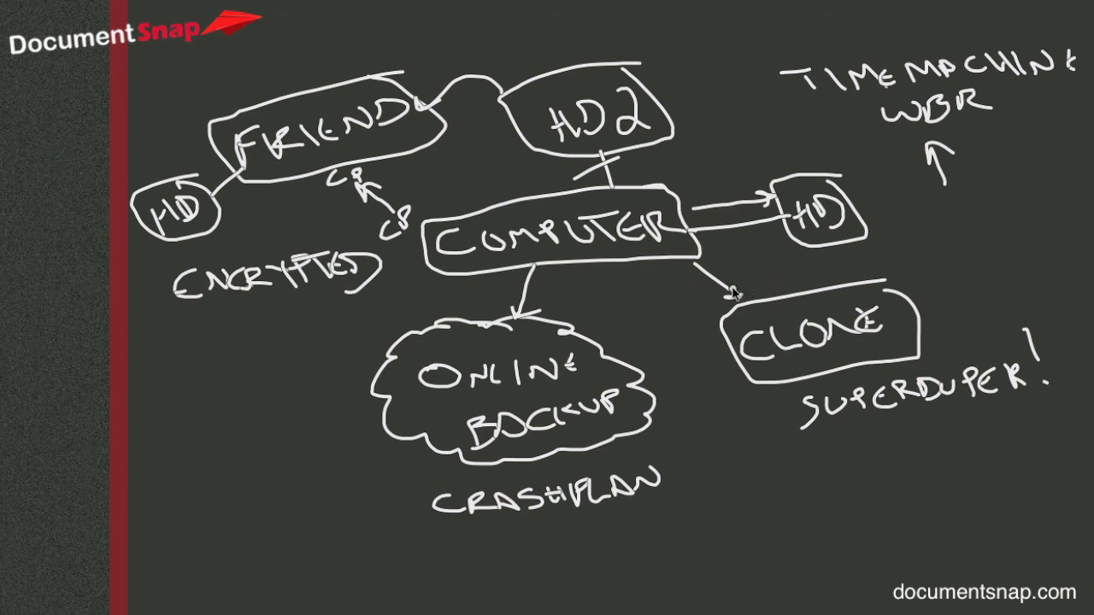
mouse_move(677, 253)
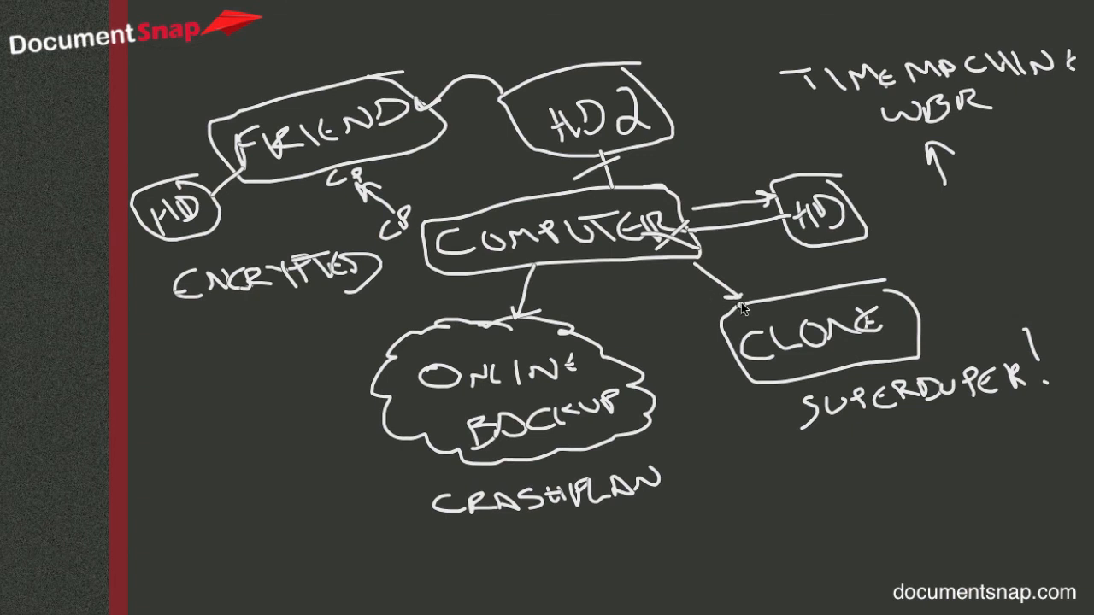
mouse_move(818, 298)
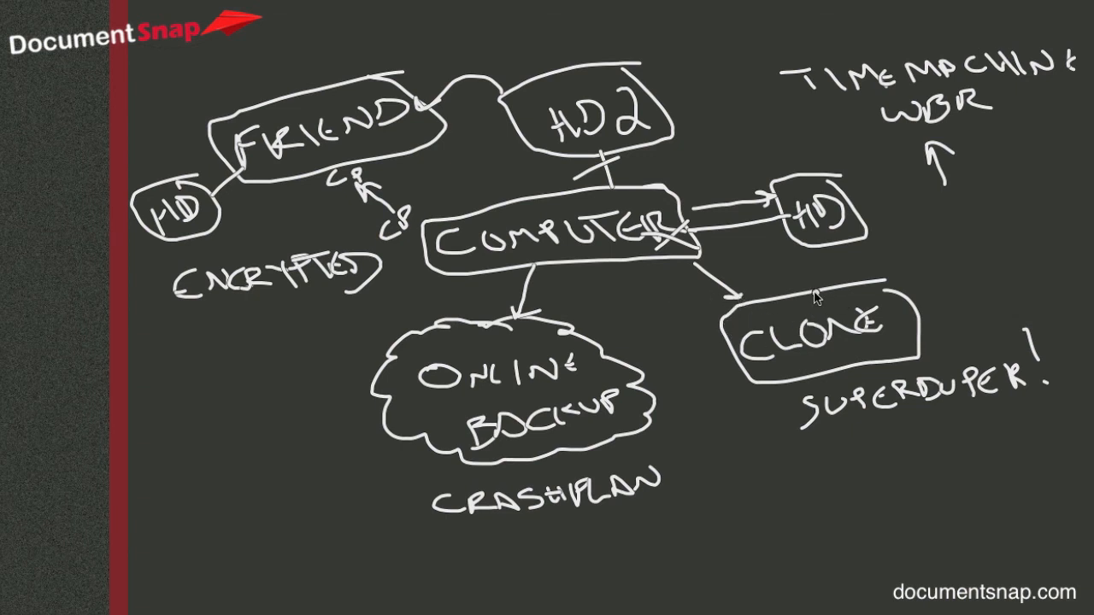
mouse_move(803, 310)
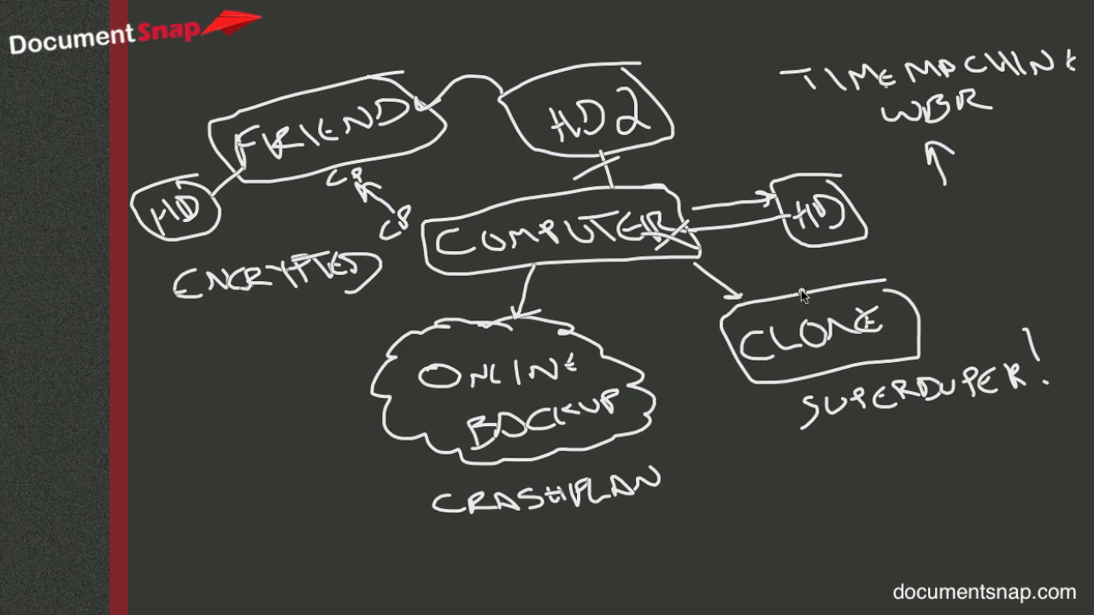
mouse_move(663, 255)
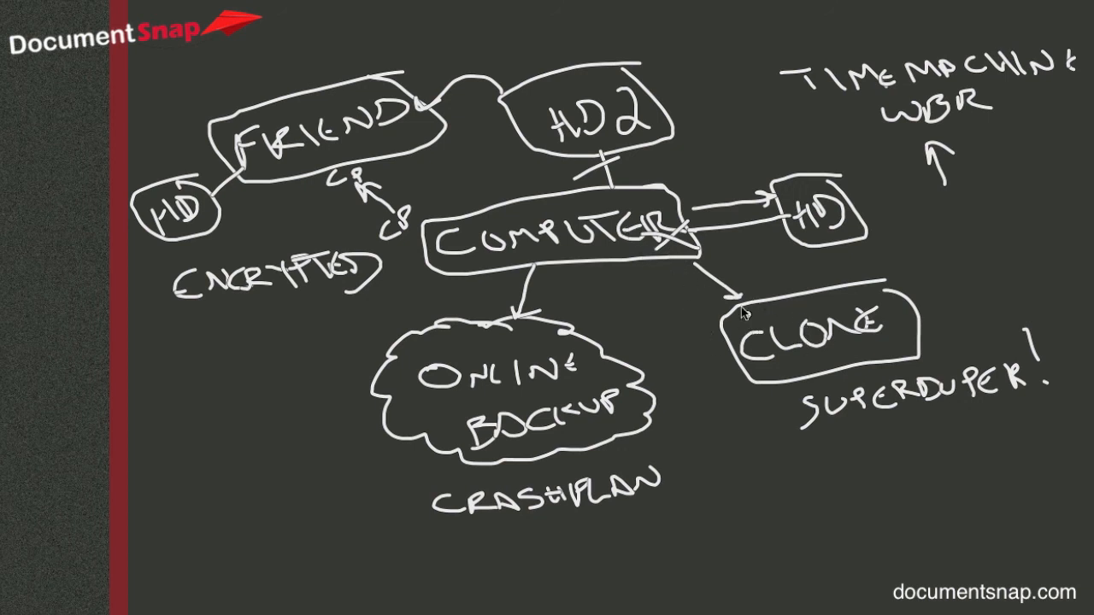
mouse_move(722, 270)
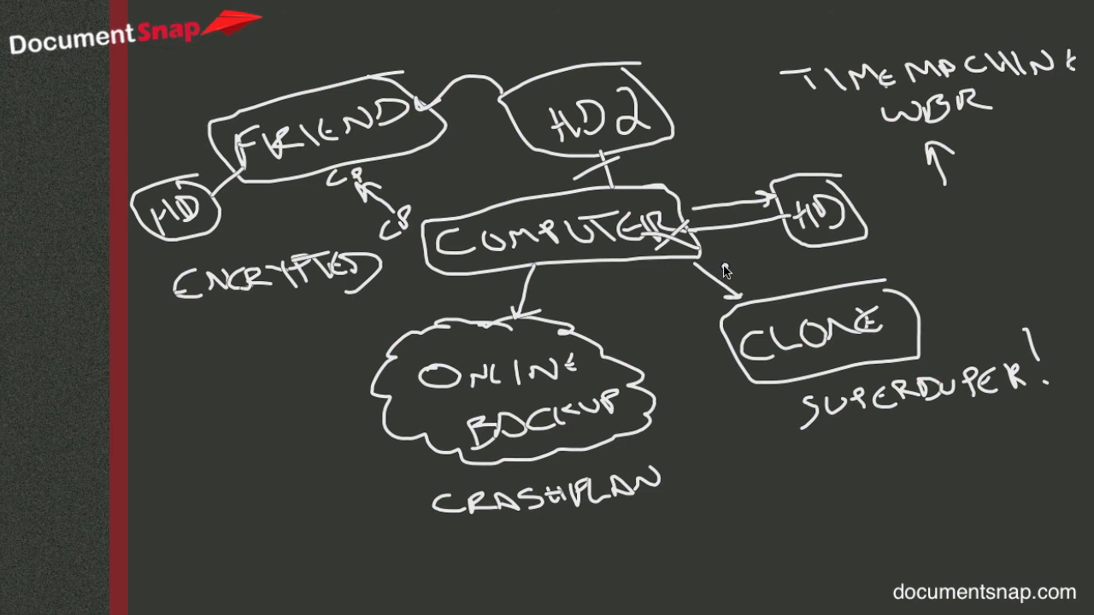
mouse_move(731, 260)
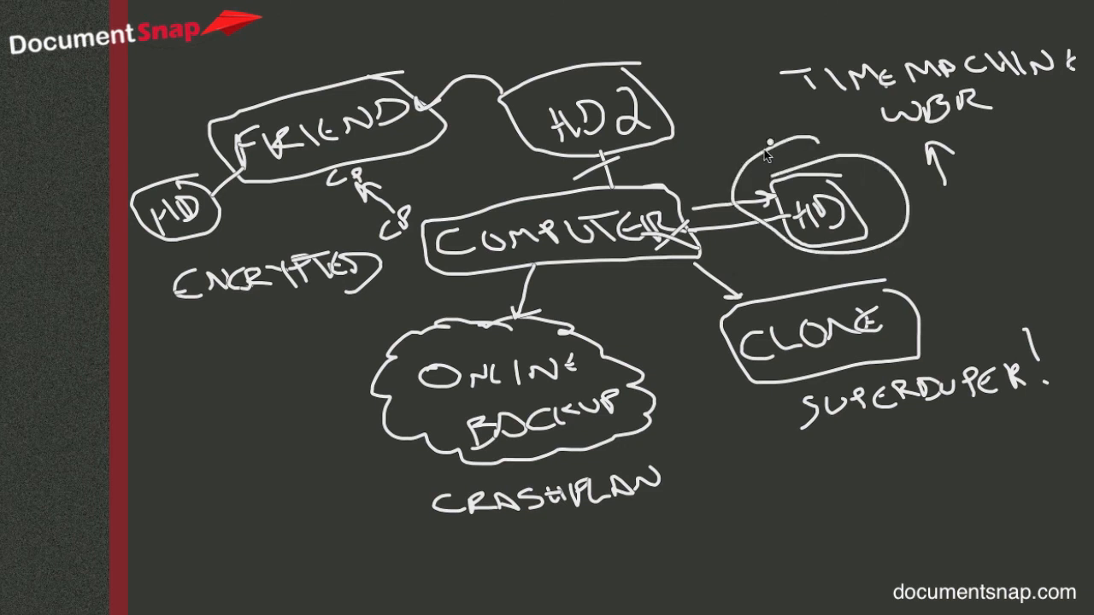
mouse_move(748, 195)
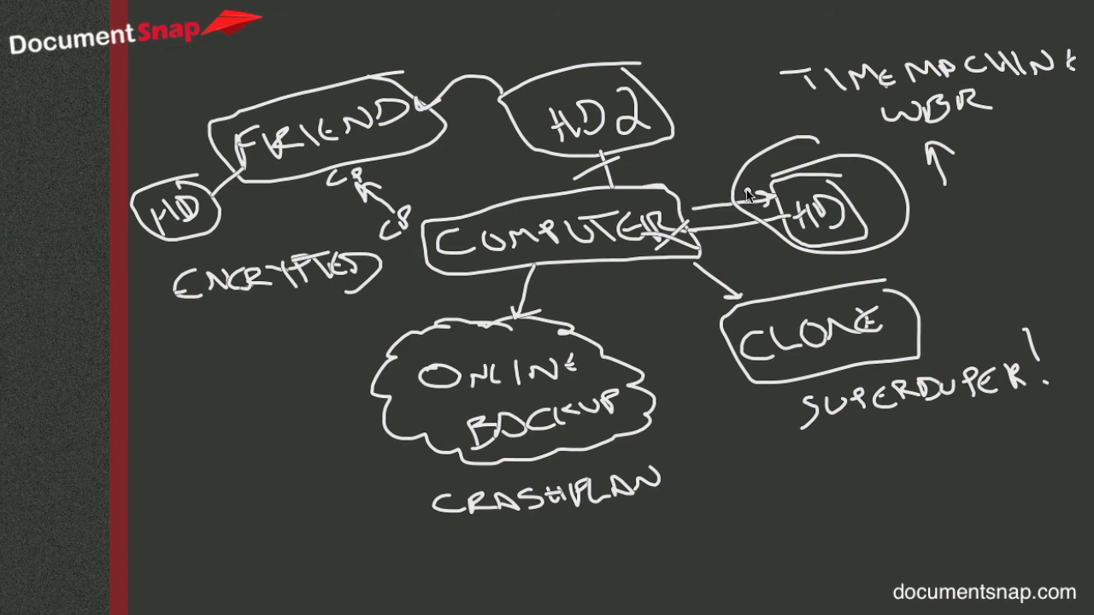
mouse_move(761, 205)
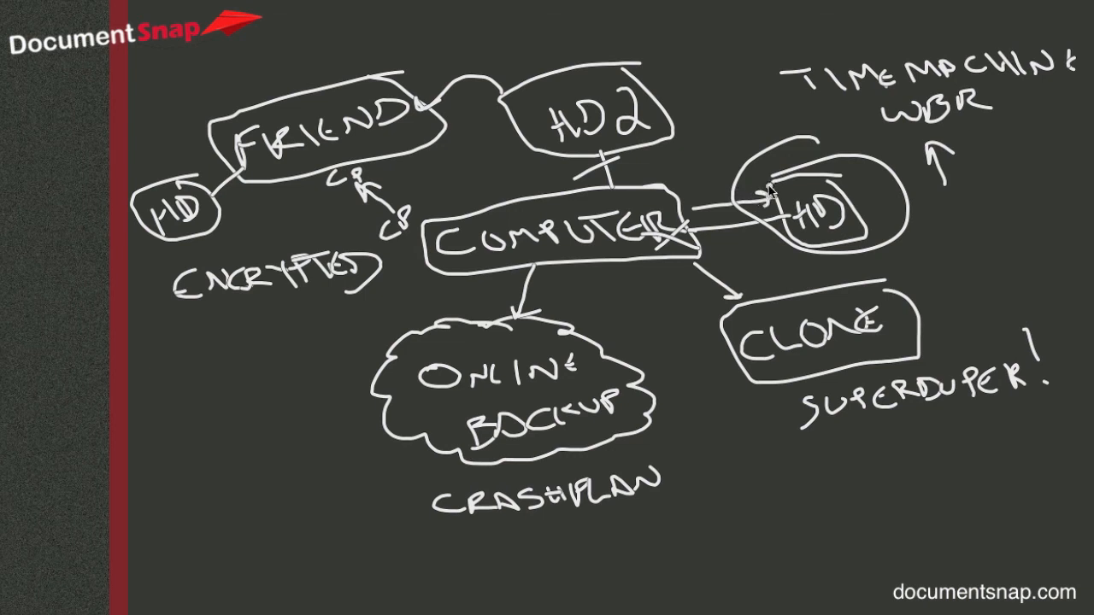